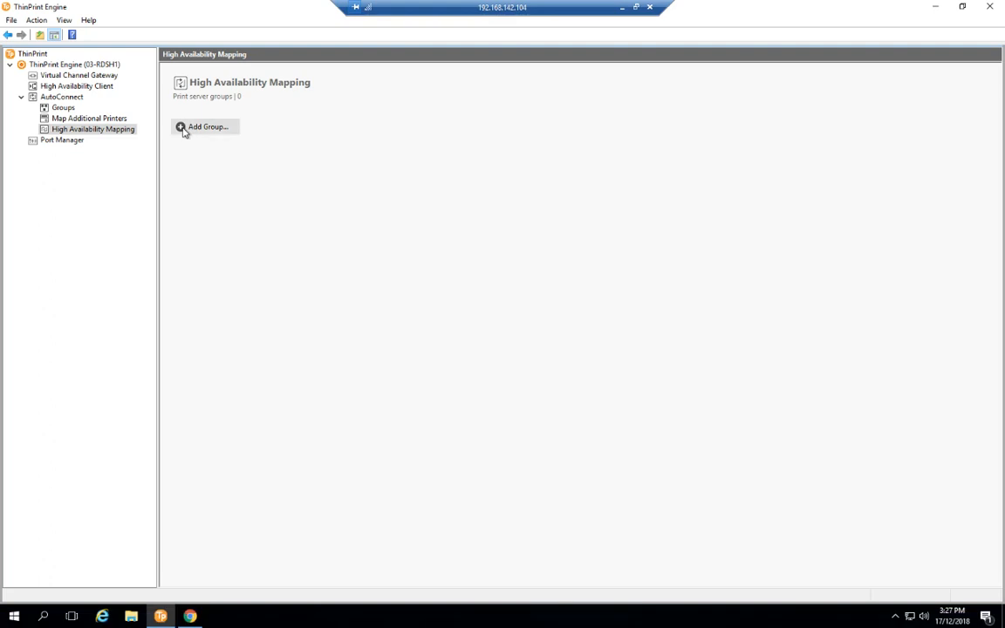
Create a new print server group named 'ha' in Failover mode and start adding its servers.
left_click(203, 126)
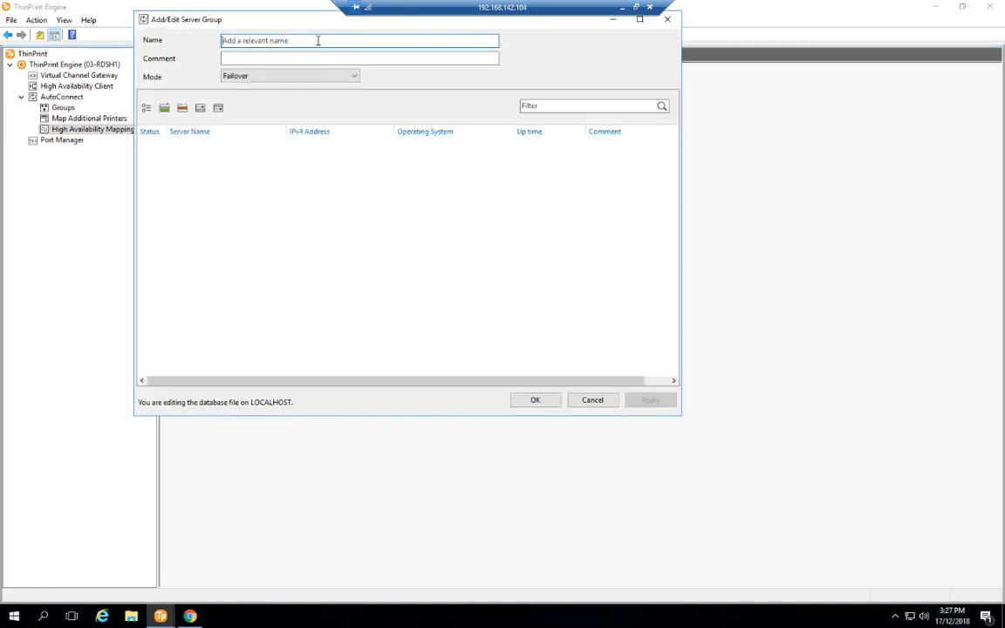
type("ha")
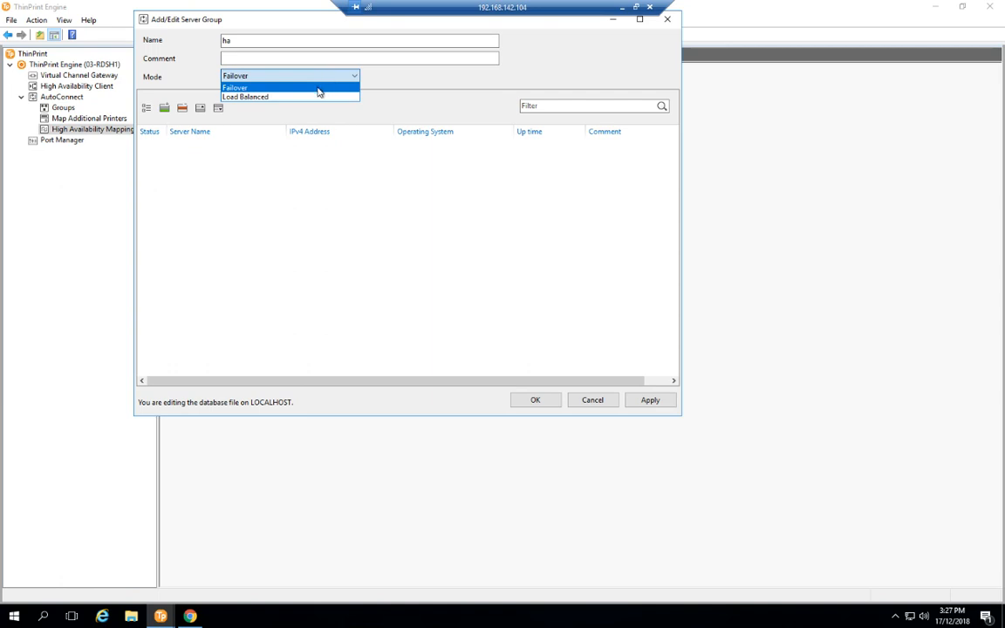
left_click(234, 88)
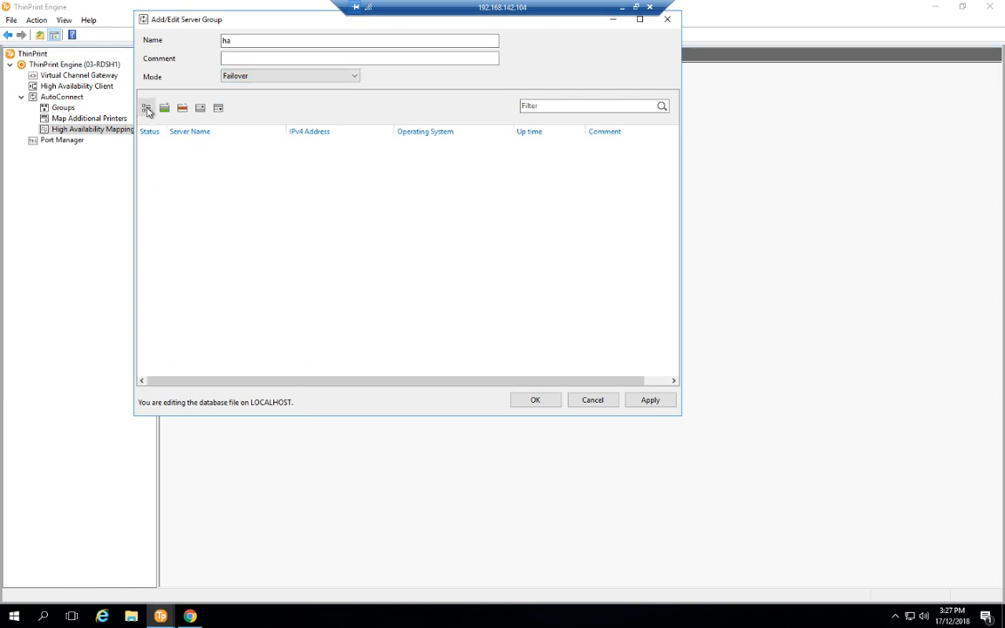
left_click(146, 108)
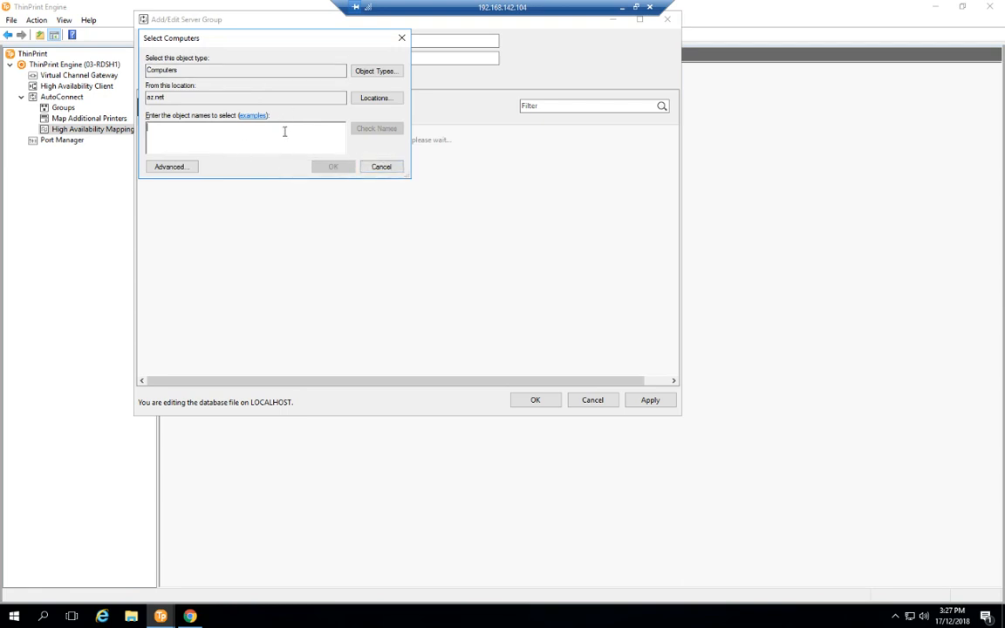
Add servers 02-CPS2 and 02-CPS3 as members of the ha group and apply the change.
type("02")
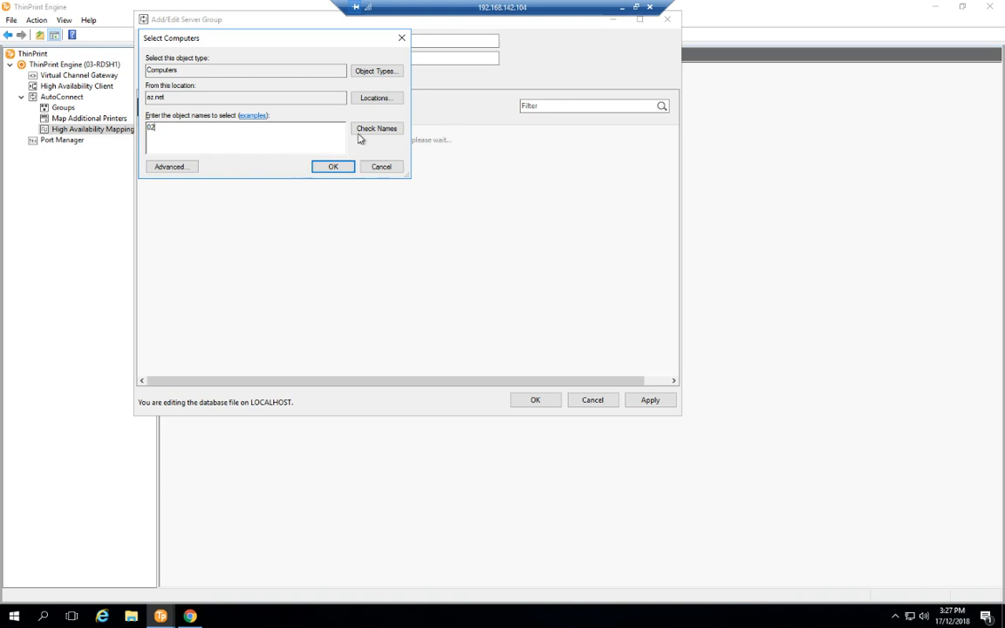
left_click(377, 129)
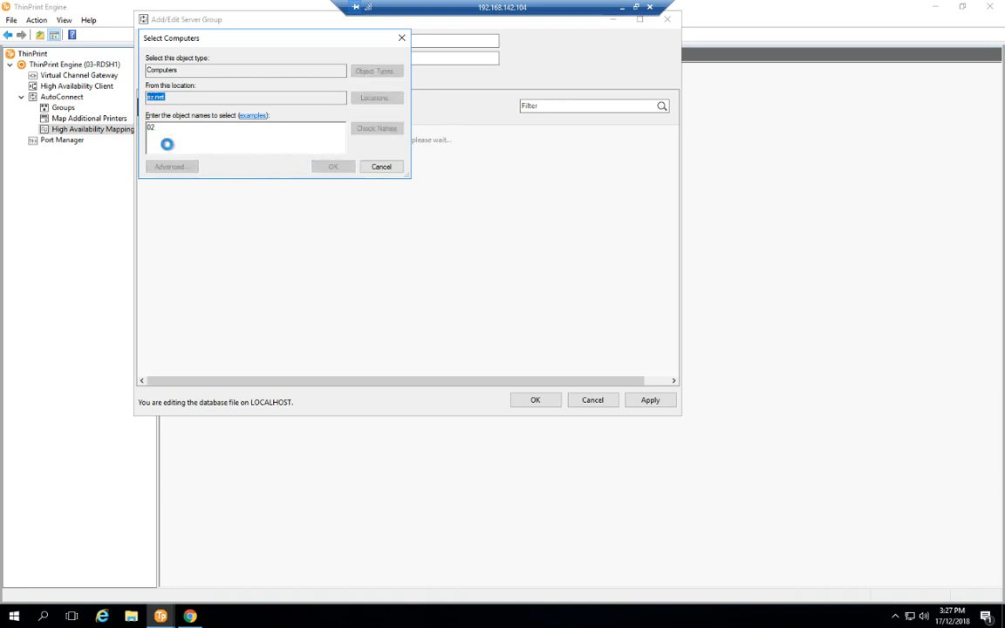
left_click(377, 129)
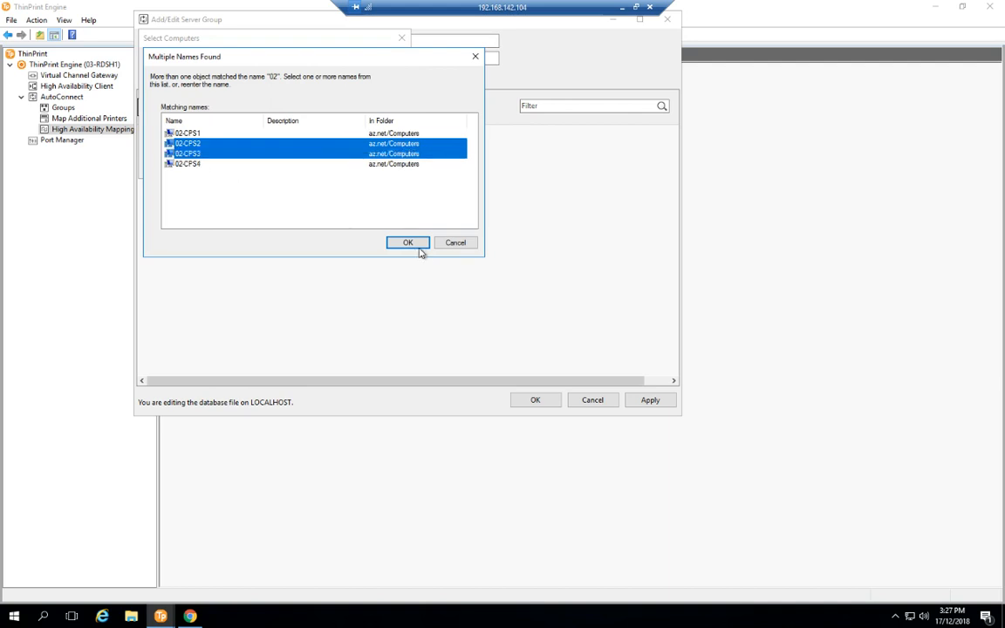
left_click(408, 243)
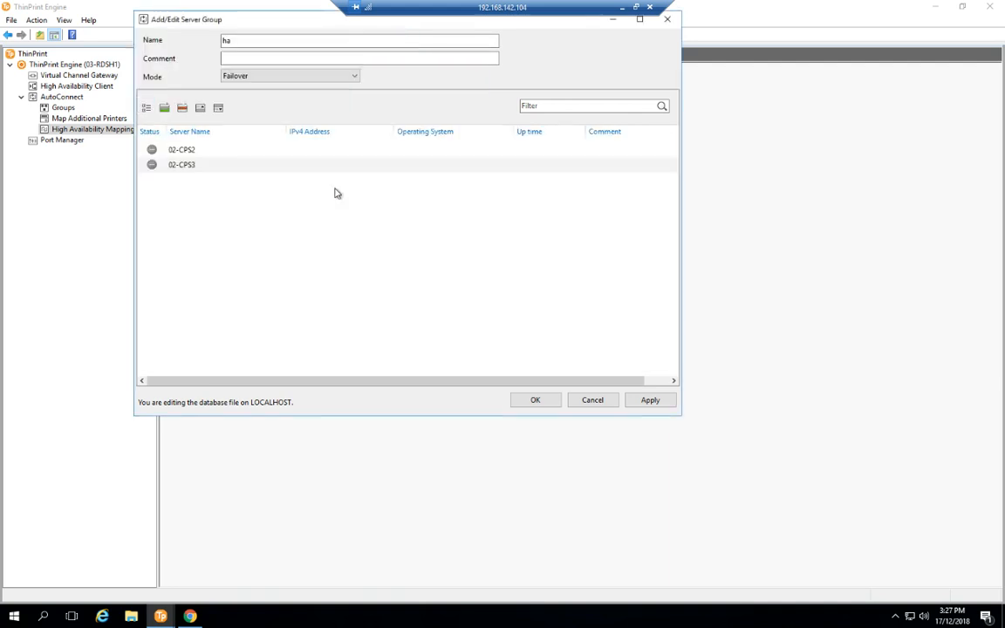
left_click(648, 399)
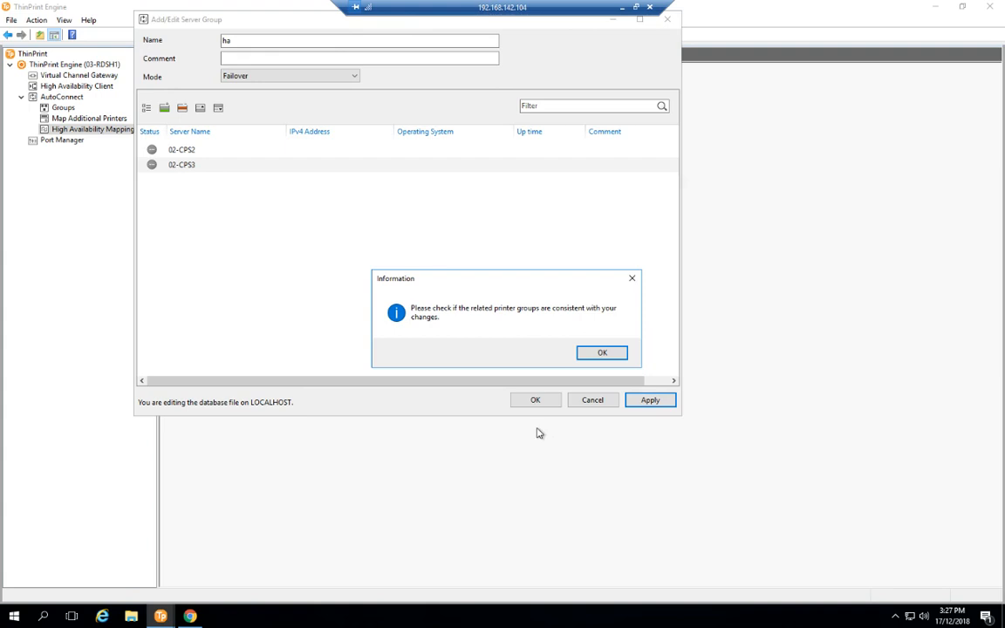
left_click(602, 353)
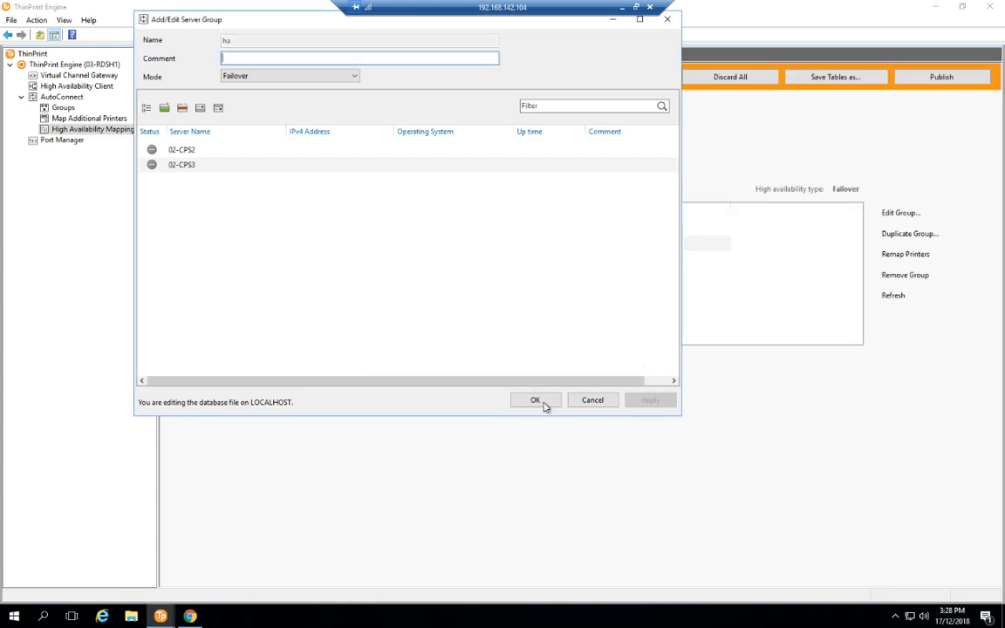
Save the ha server group and go to the AutoConnect Groups page.
left_click(536, 399)
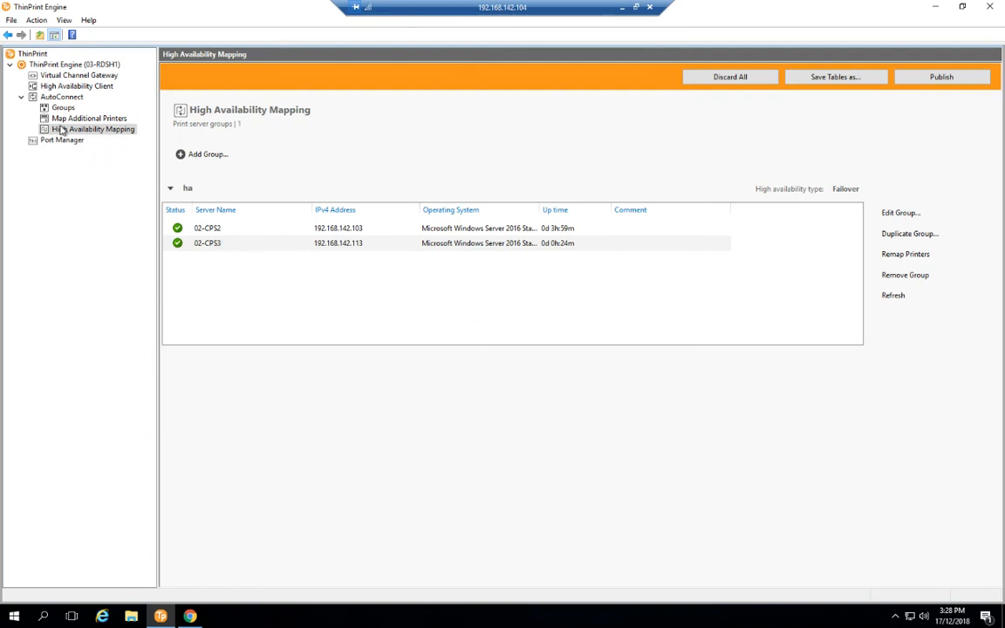
mouse_move(38, 129)
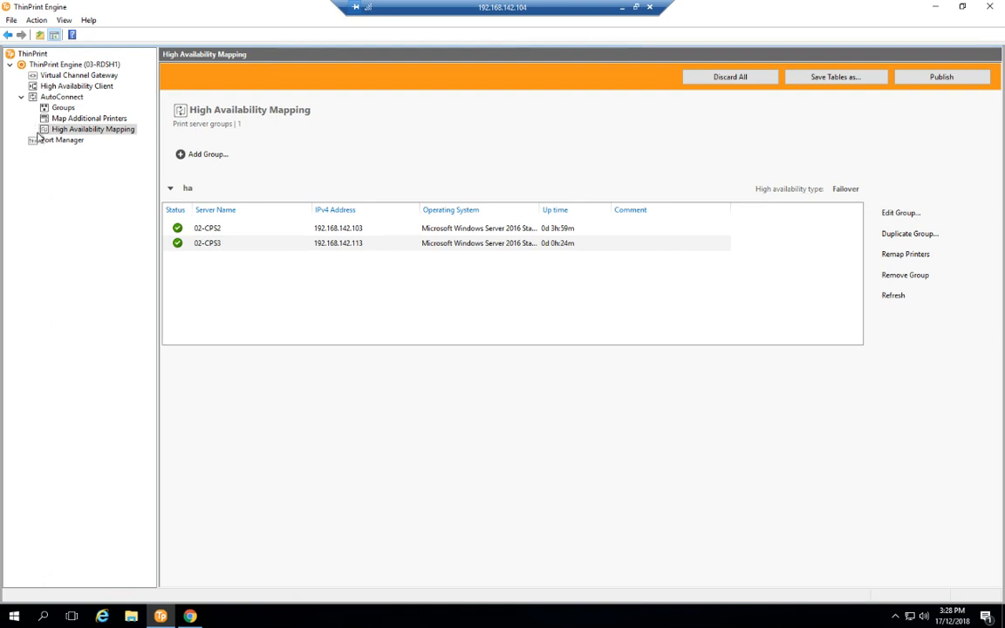
mouse_move(61, 119)
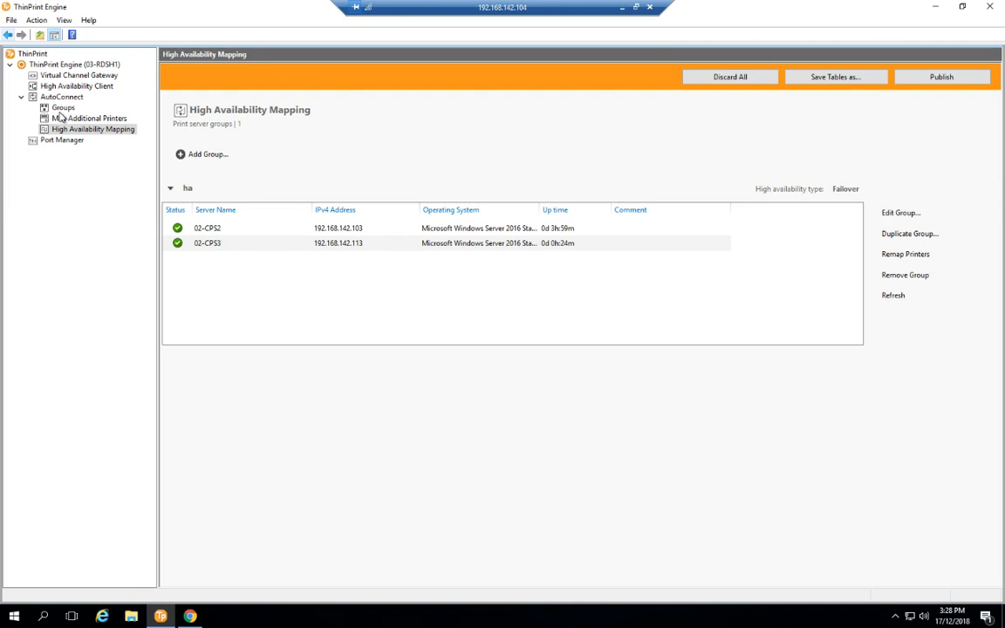
left_click(63, 109)
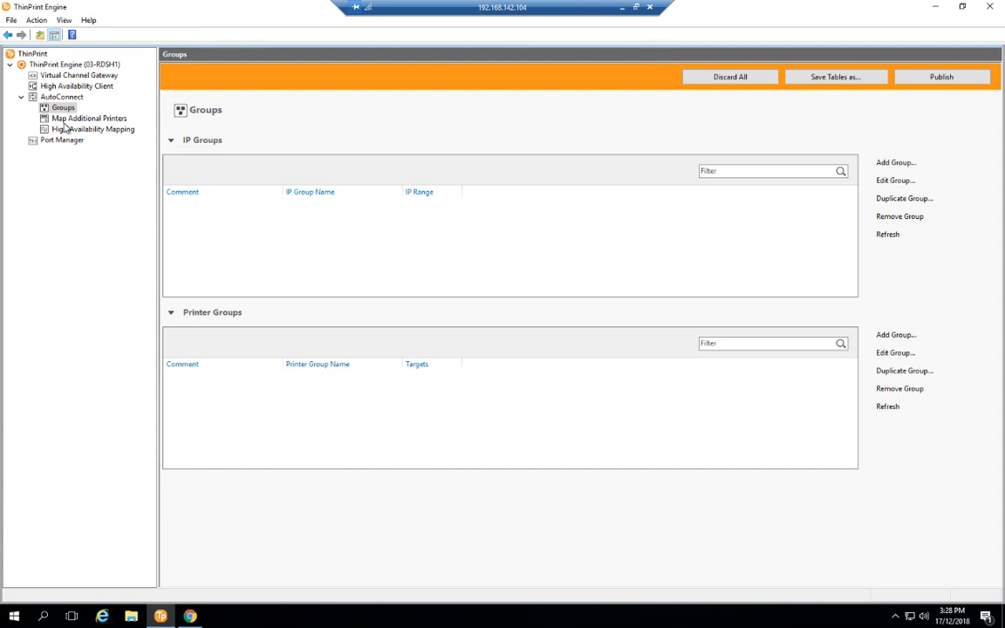
mouse_move(67, 126)
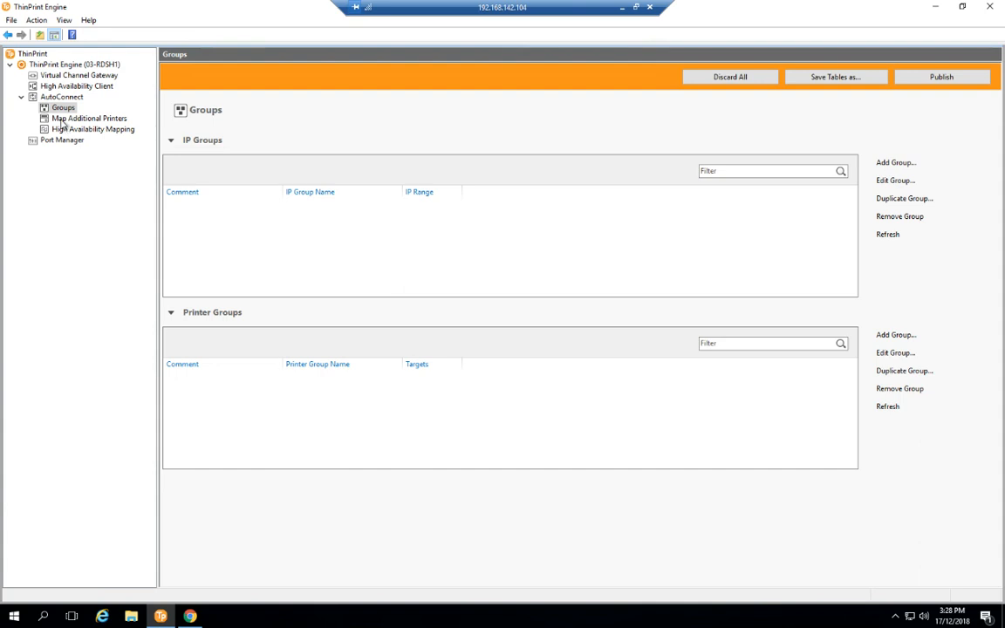
mouse_move(78, 113)
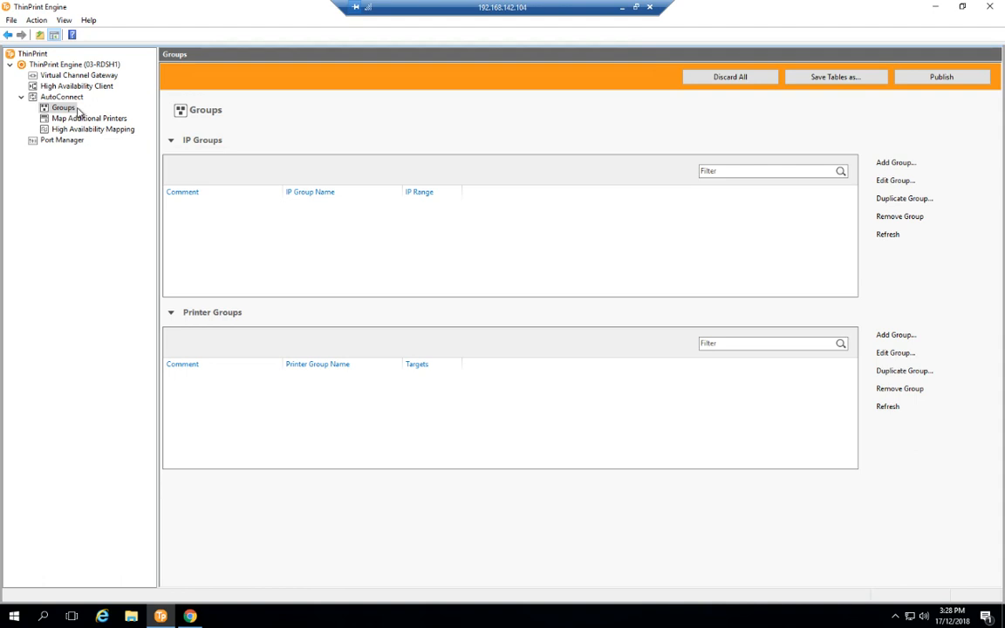
mouse_move(288, 240)
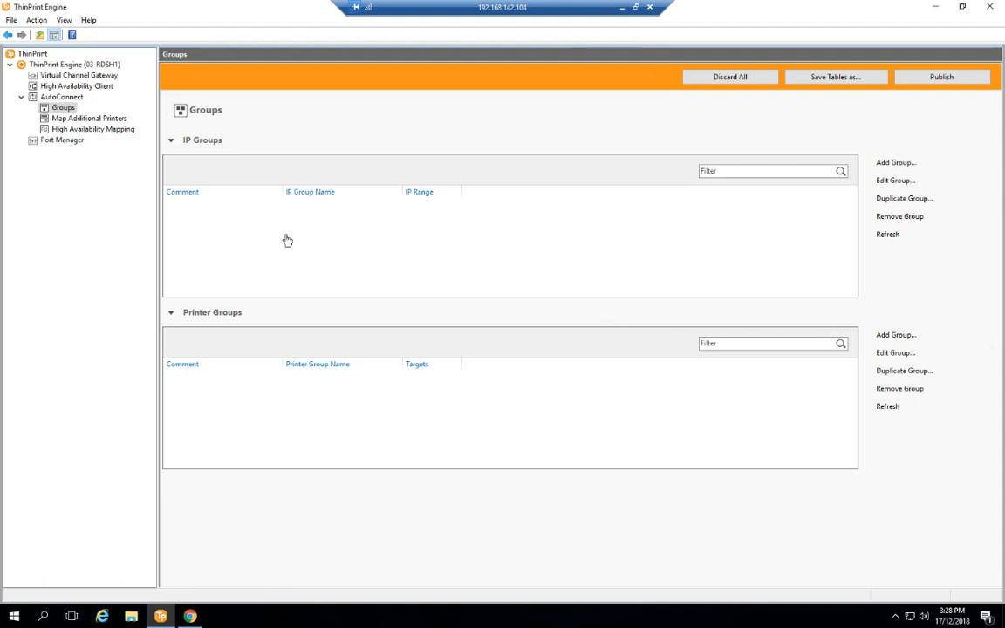
Start creating a new printer group under Printer Groups.
left_click(895, 335)
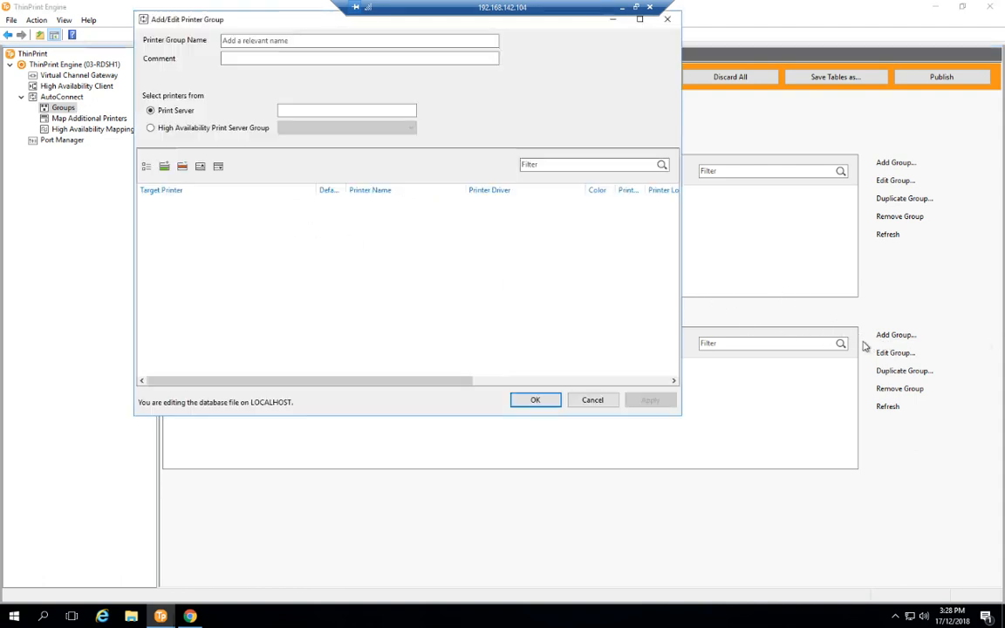
Name the printer group 'All Printers' sourced from high availability server group ha, then start picking printers.
left_click(359, 40)
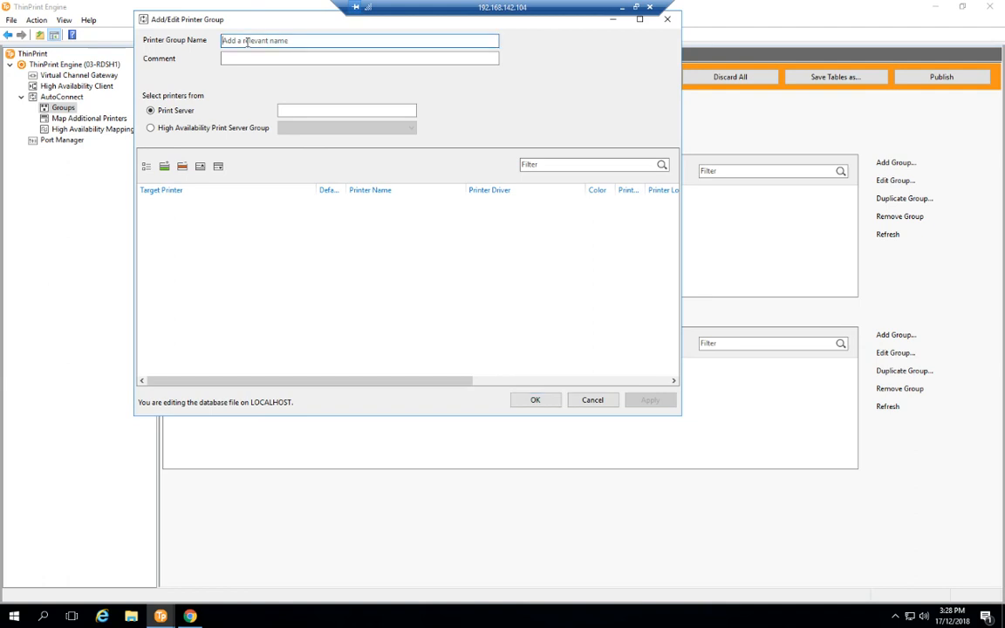
type("All Printers")
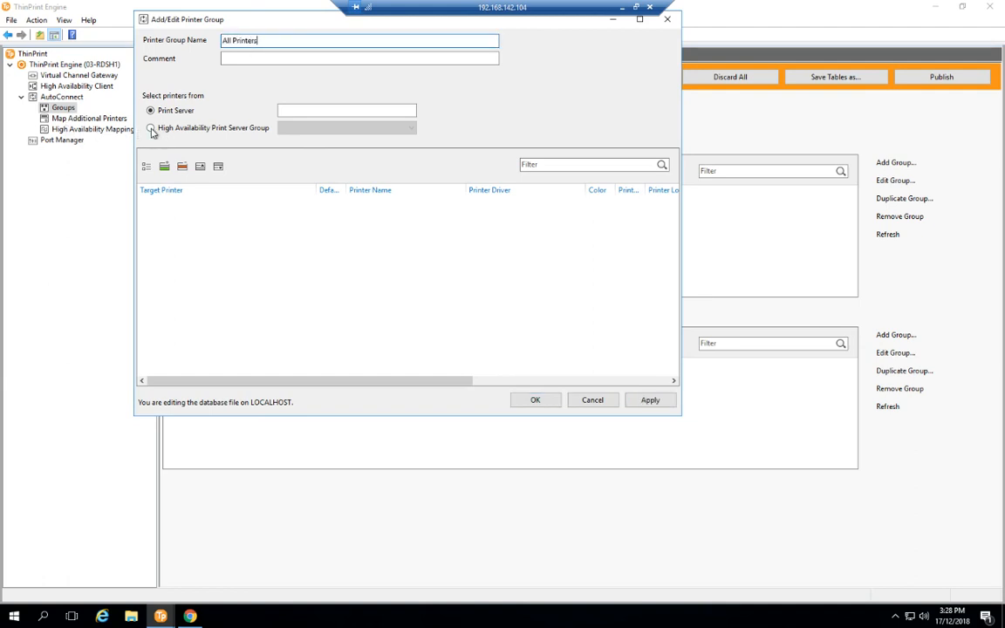
left_click(150, 128)
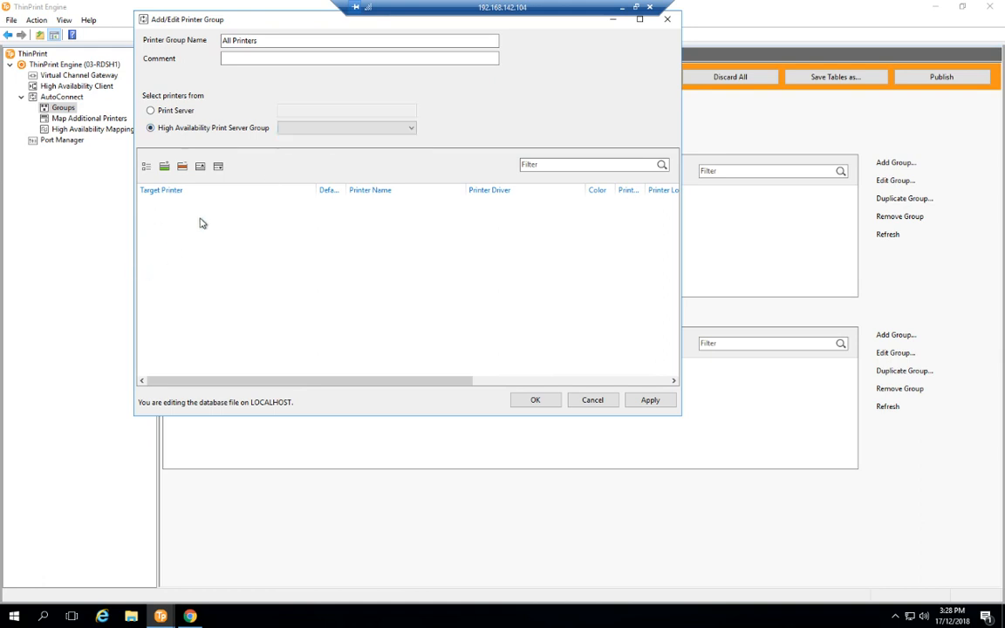
left_click(409, 127)
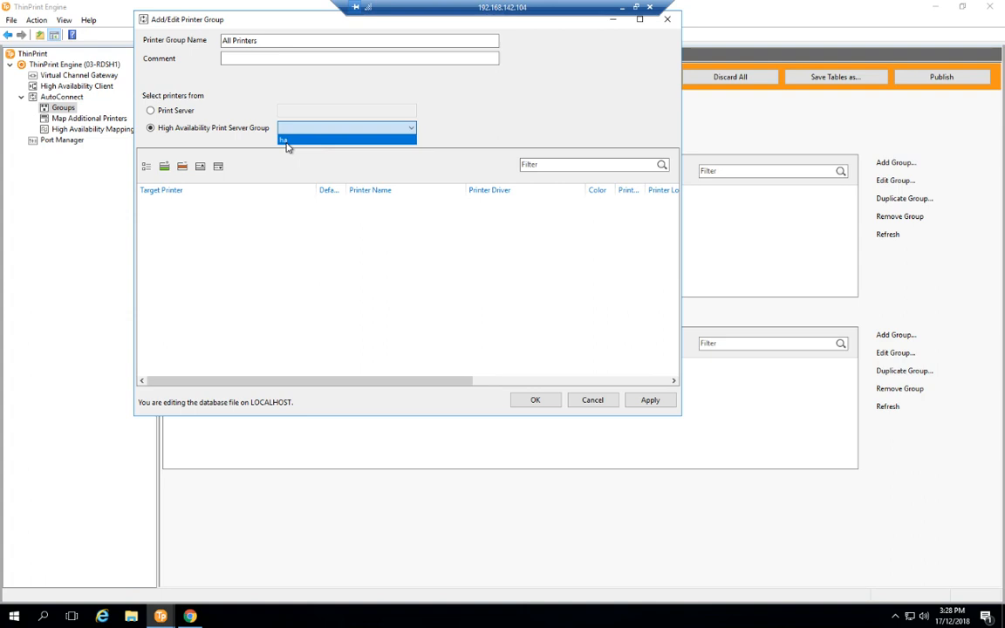
left_click(288, 140)
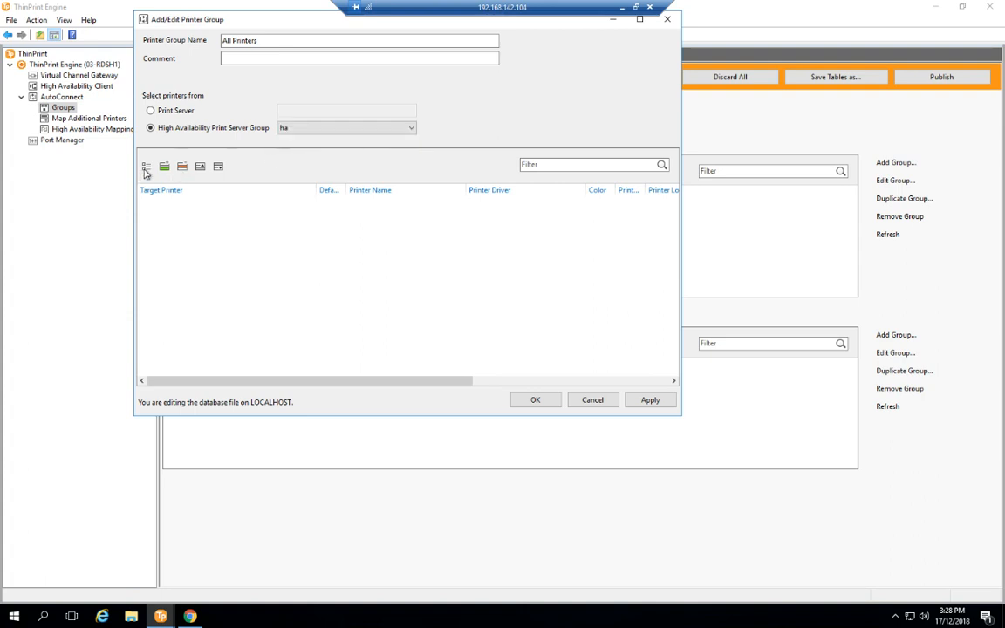
left_click(147, 167)
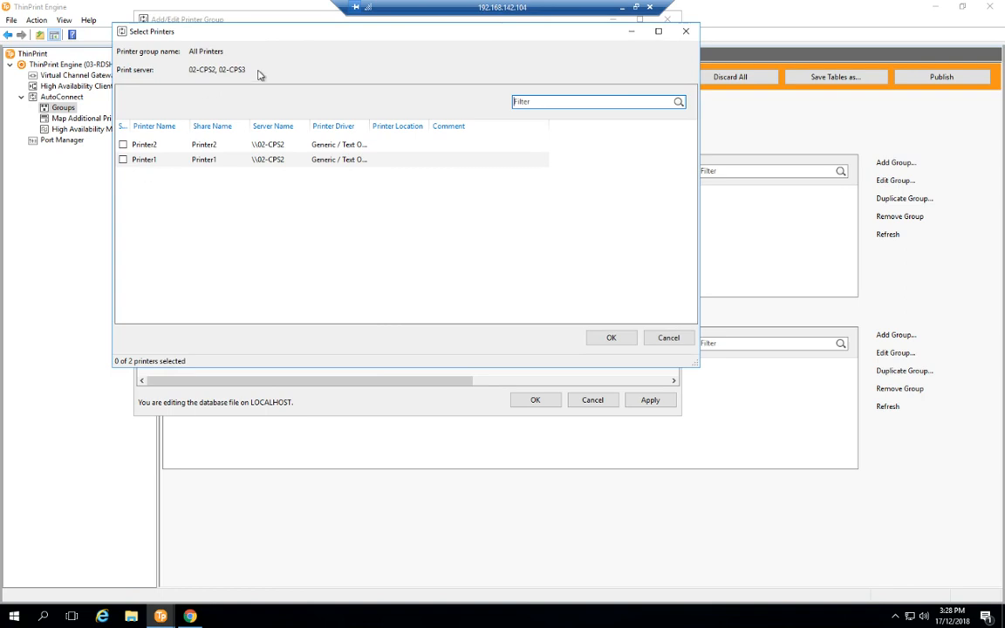
mouse_move(191, 50)
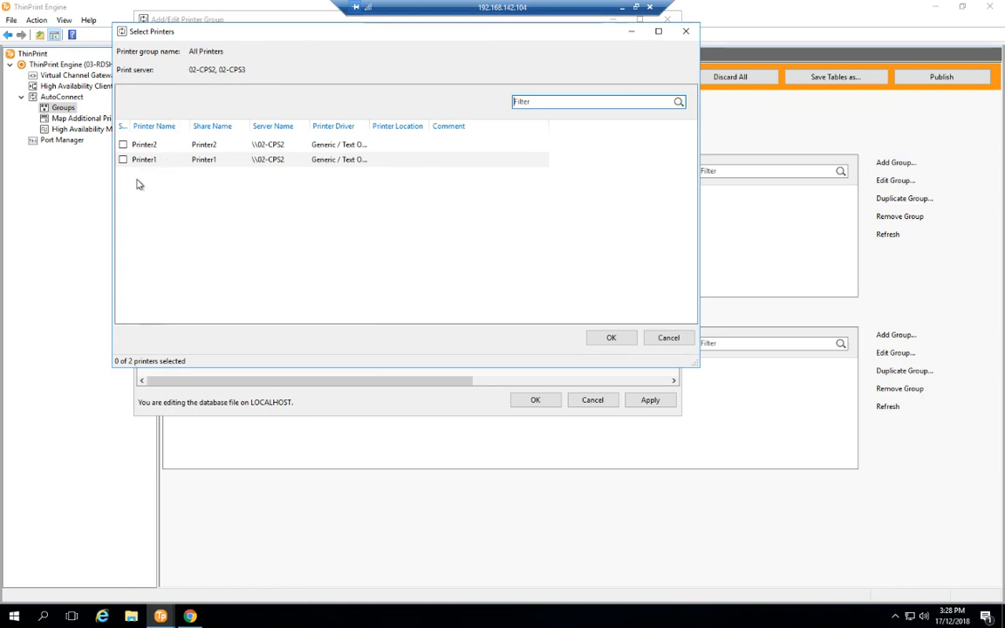
Select Printer2 and Printer1 from 02-CPS2 as the group's target printers.
left_click(122, 143)
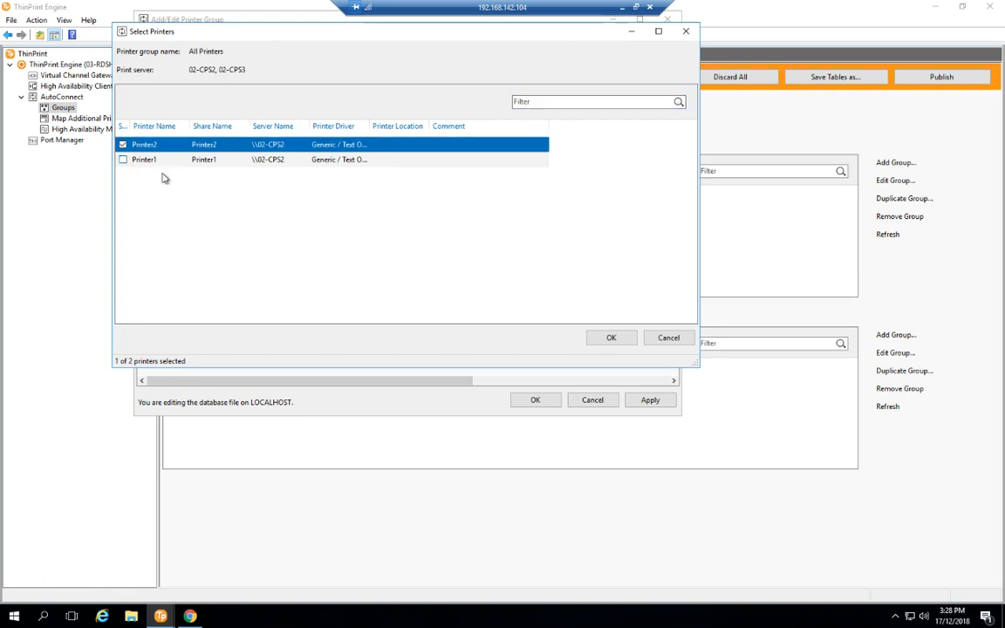
left_click(611, 339)
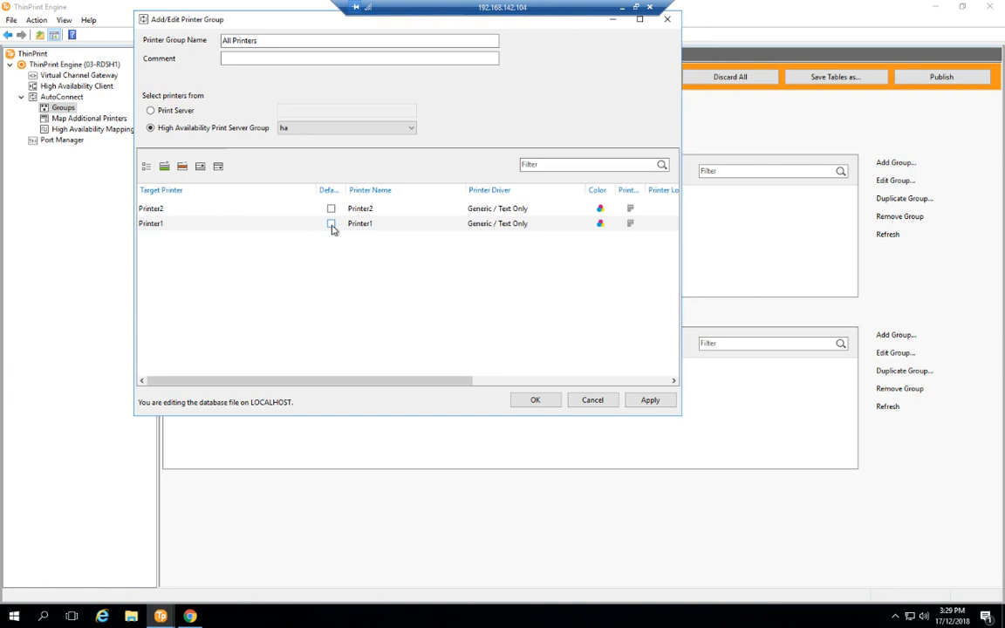
Make Printer1 the default, save the All Printers group and go to Map Additional Printers.
left_click(332, 223)
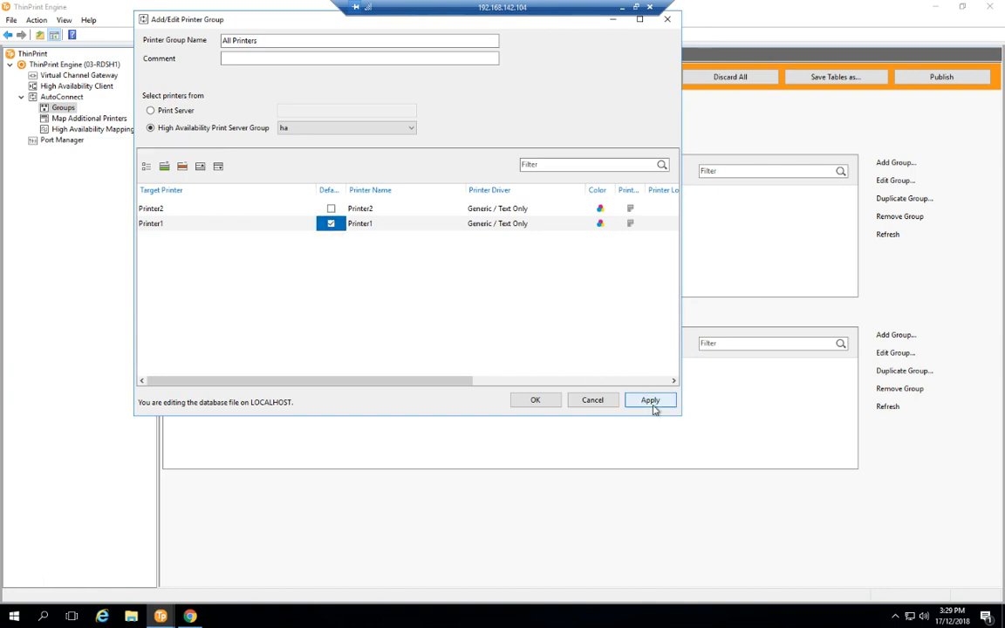
left_click(649, 399)
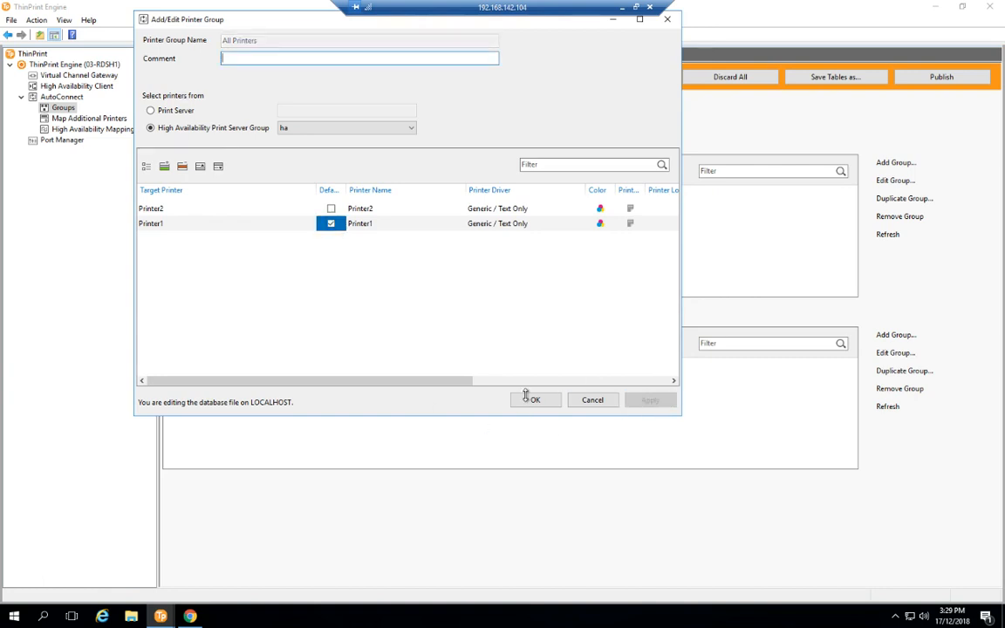
left_click(534, 399)
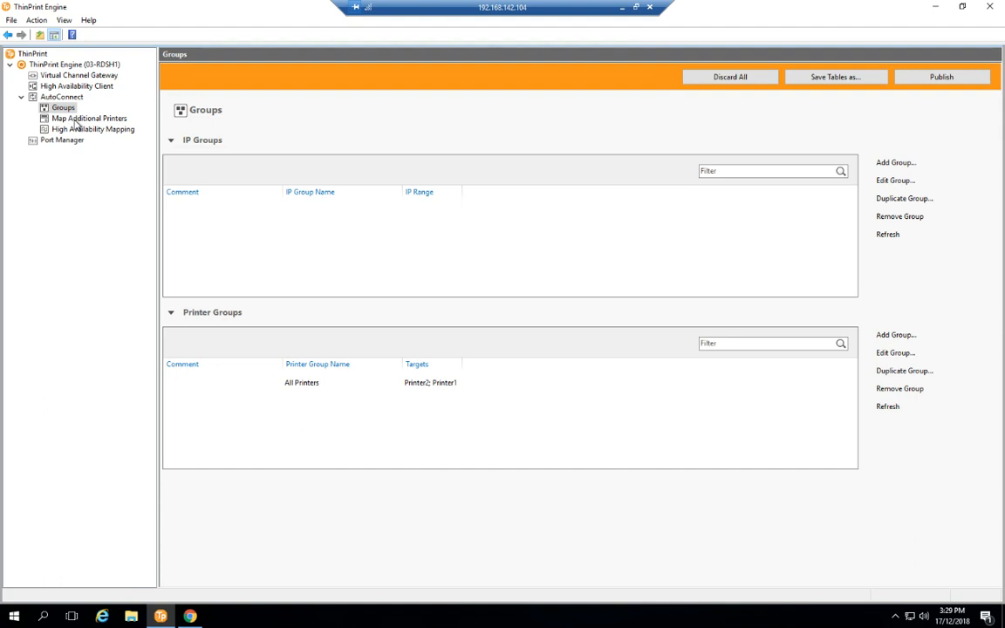
mouse_move(87, 119)
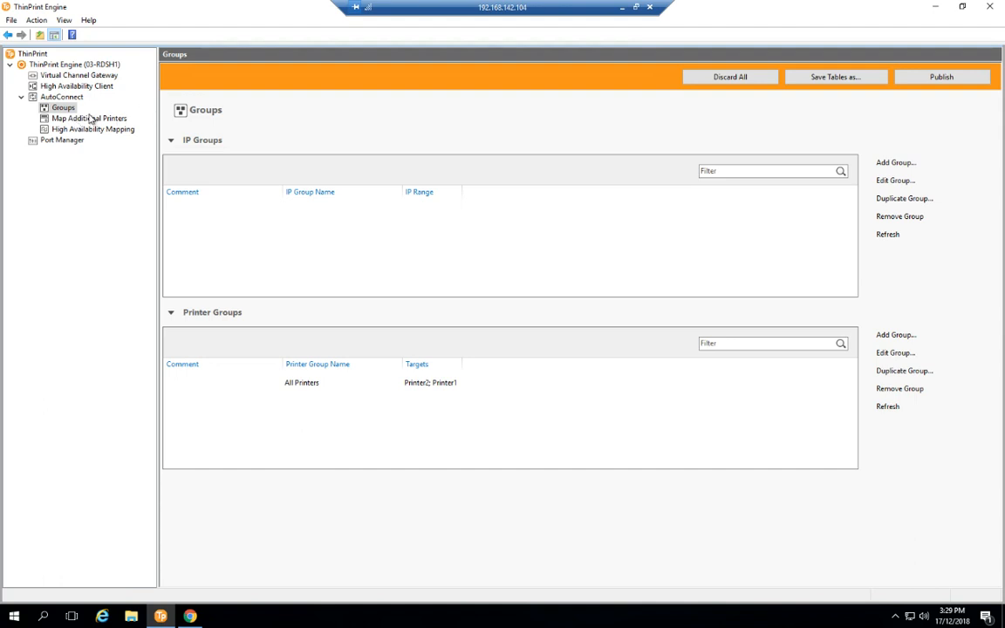
mouse_move(101, 141)
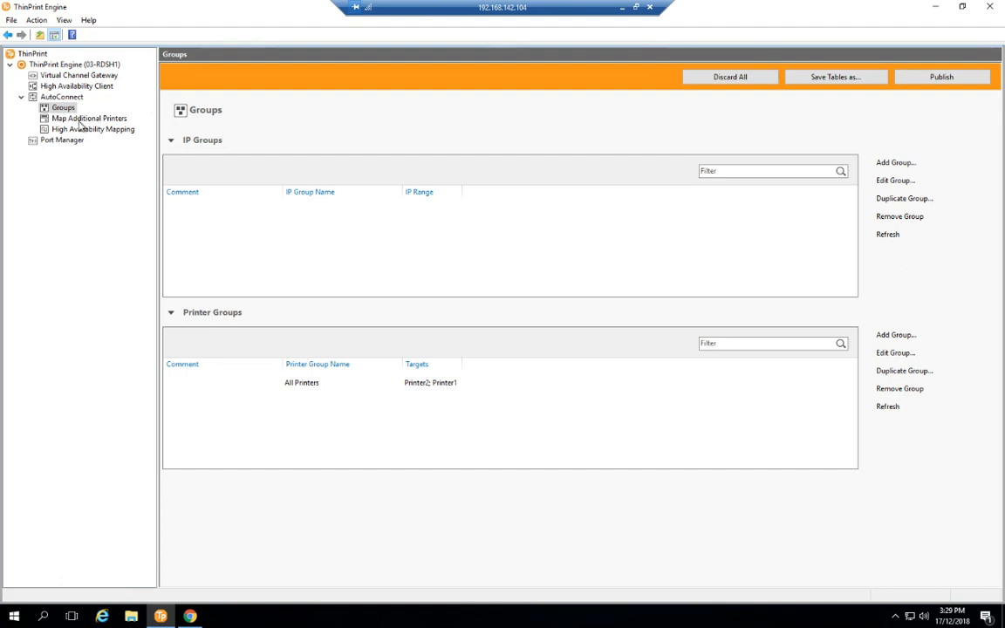
left_click(89, 119)
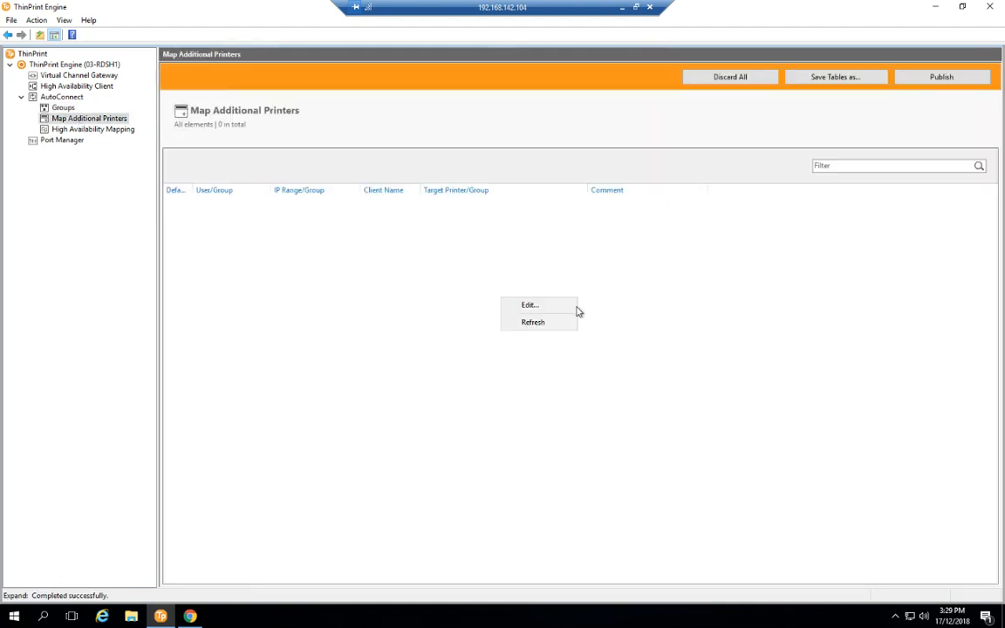
Add a mapping rule for all users, IP ranges and clients targeting All Printers and apply it.
left_click(531, 303)
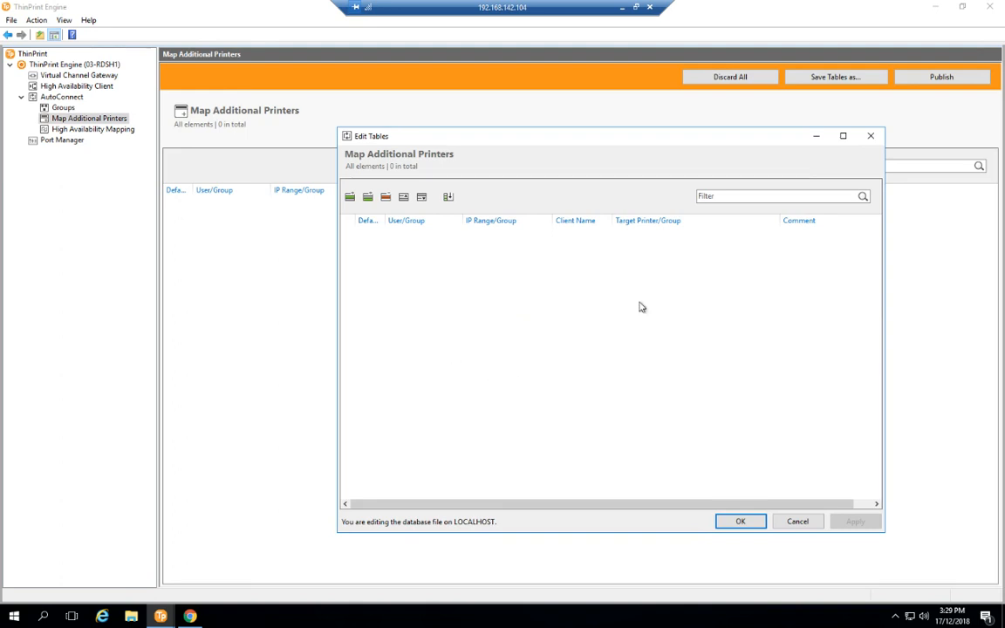
mouse_move(715, 223)
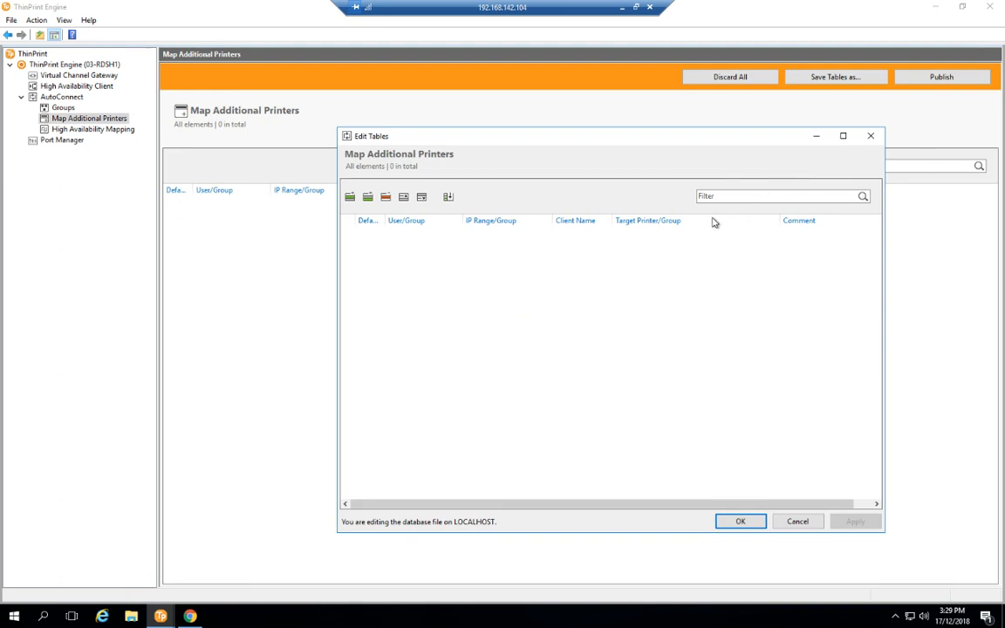
mouse_move(520, 248)
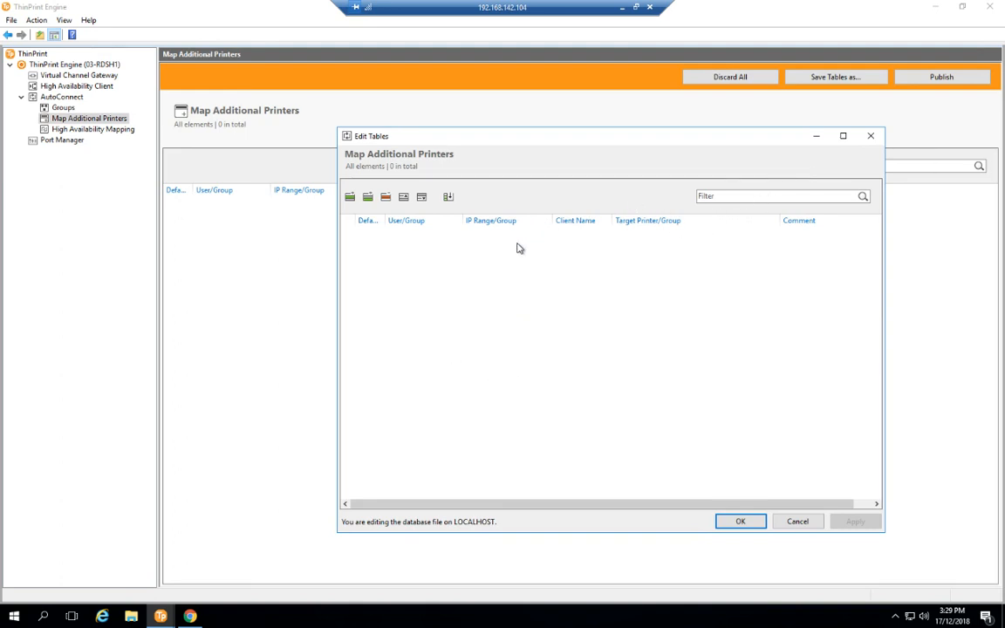
left_click(349, 195)
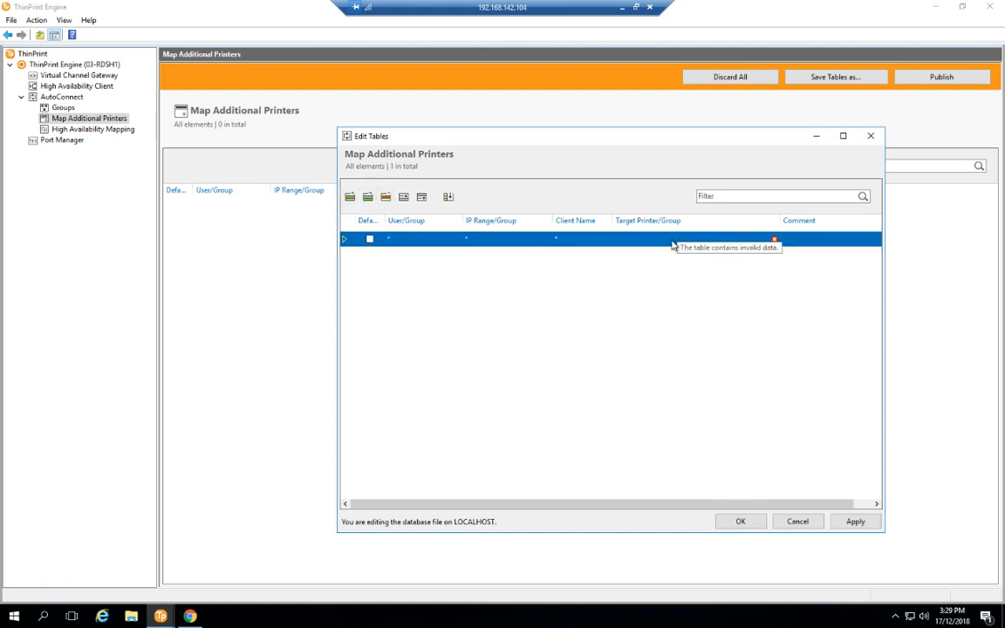
left_click(694, 239)
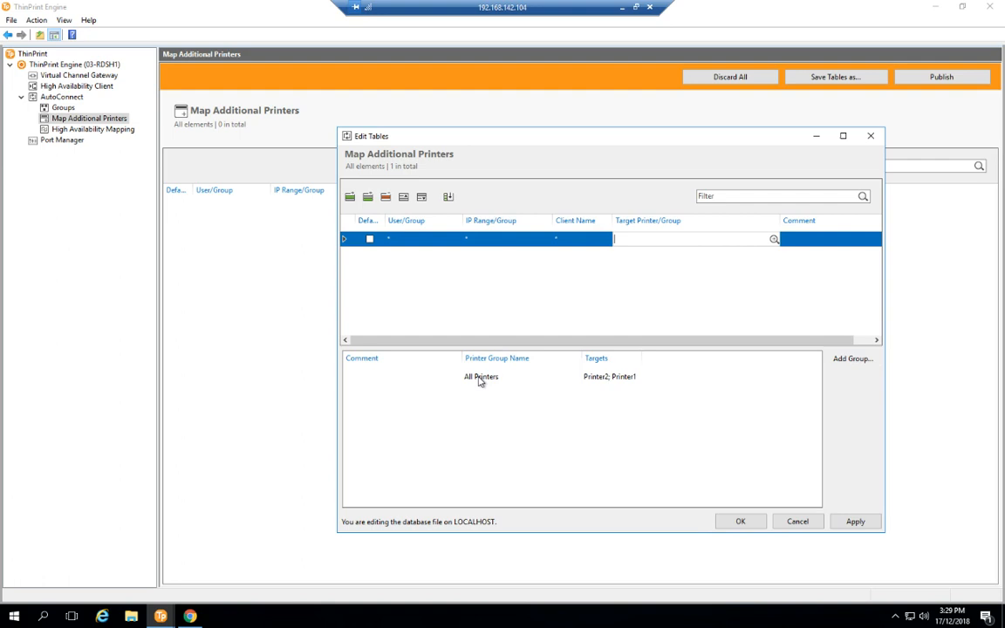
left_click(481, 376)
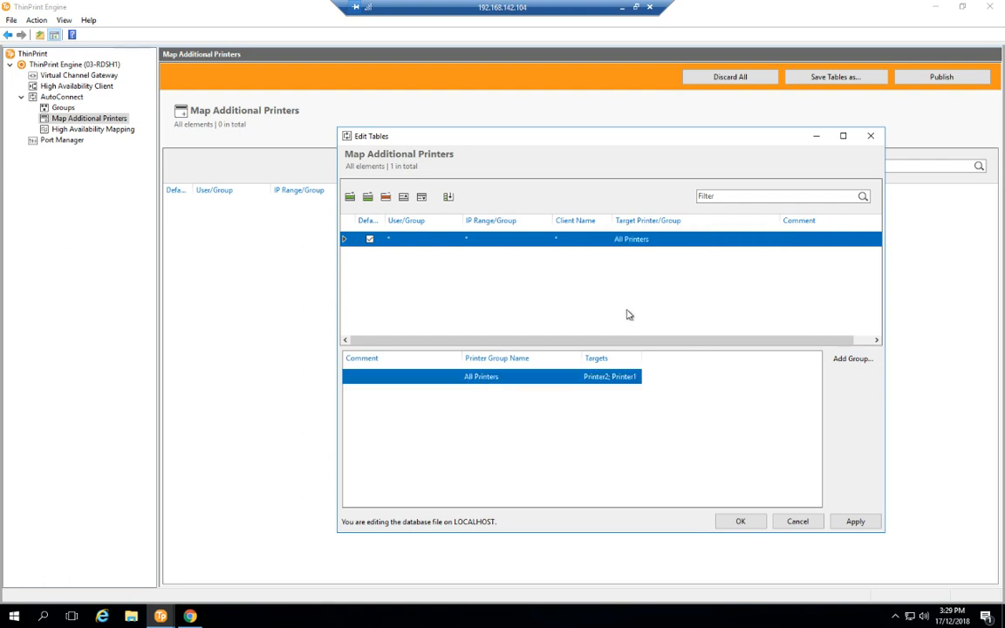
mouse_move(504, 248)
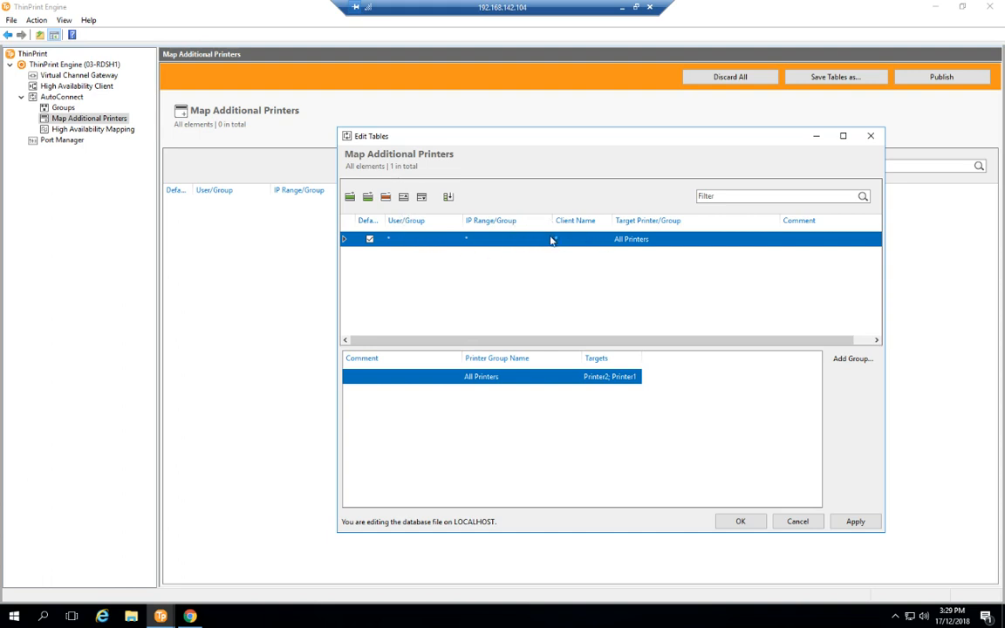
mouse_move(534, 257)
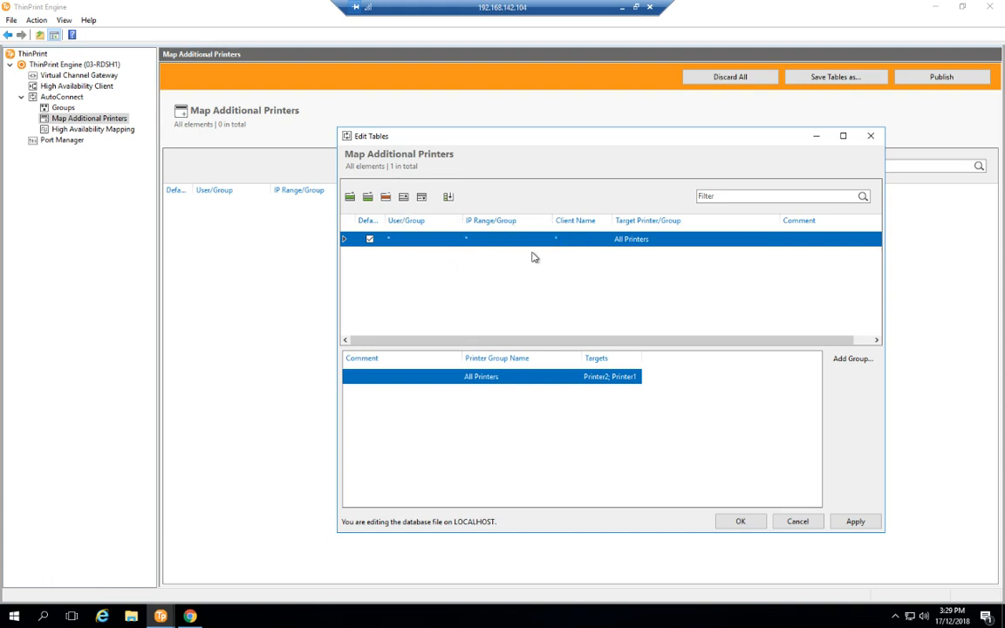
mouse_move(523, 239)
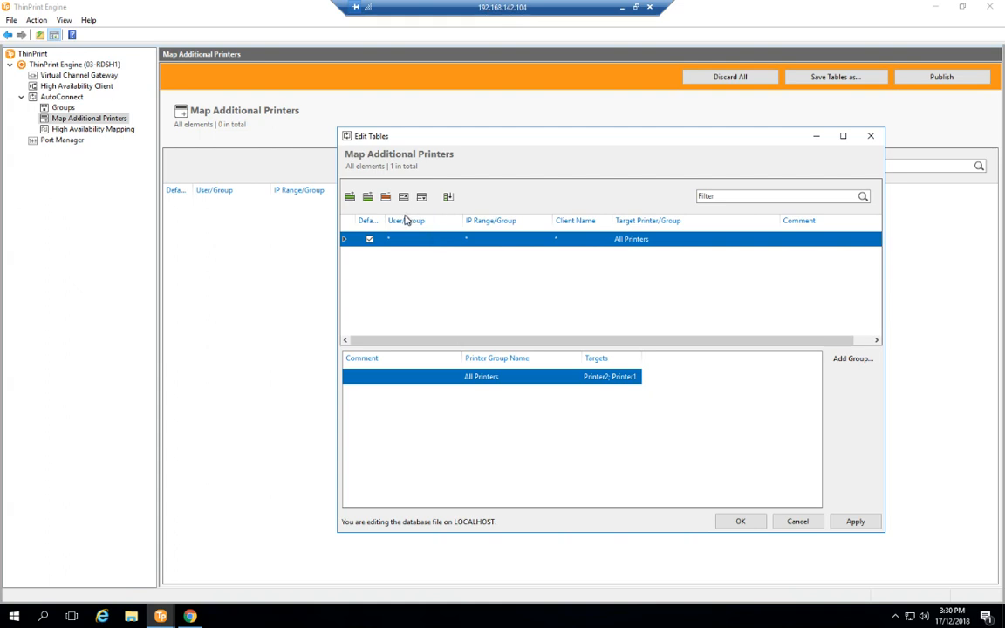
mouse_move(629, 230)
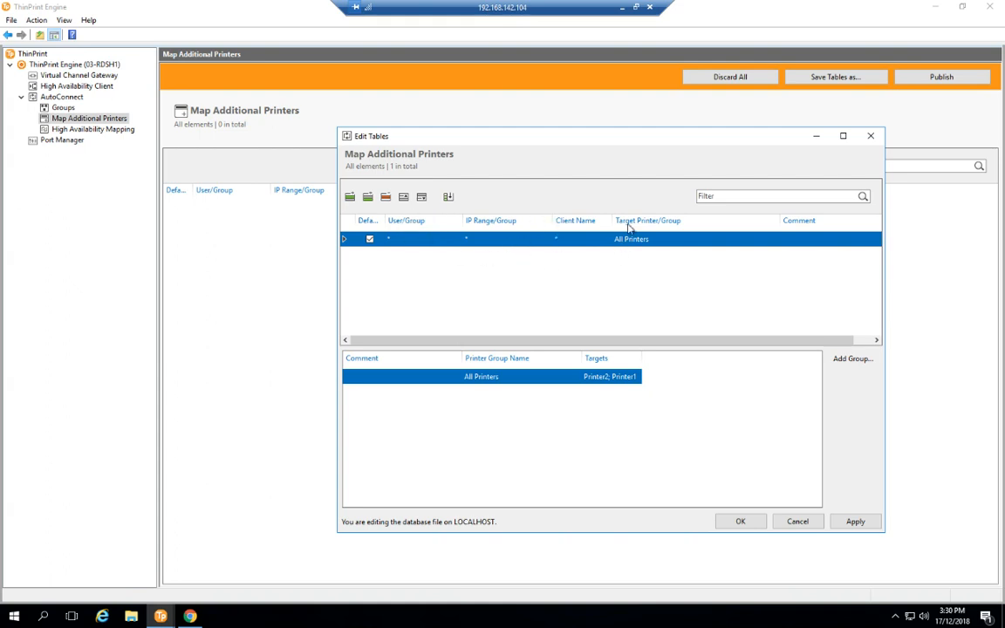
mouse_move(627, 305)
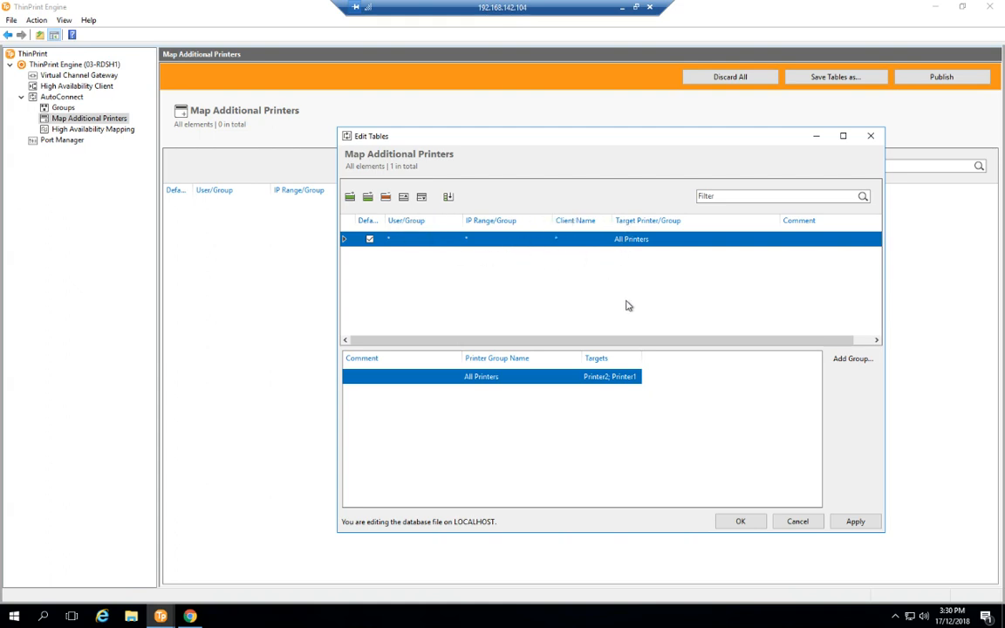
mouse_move(631, 294)
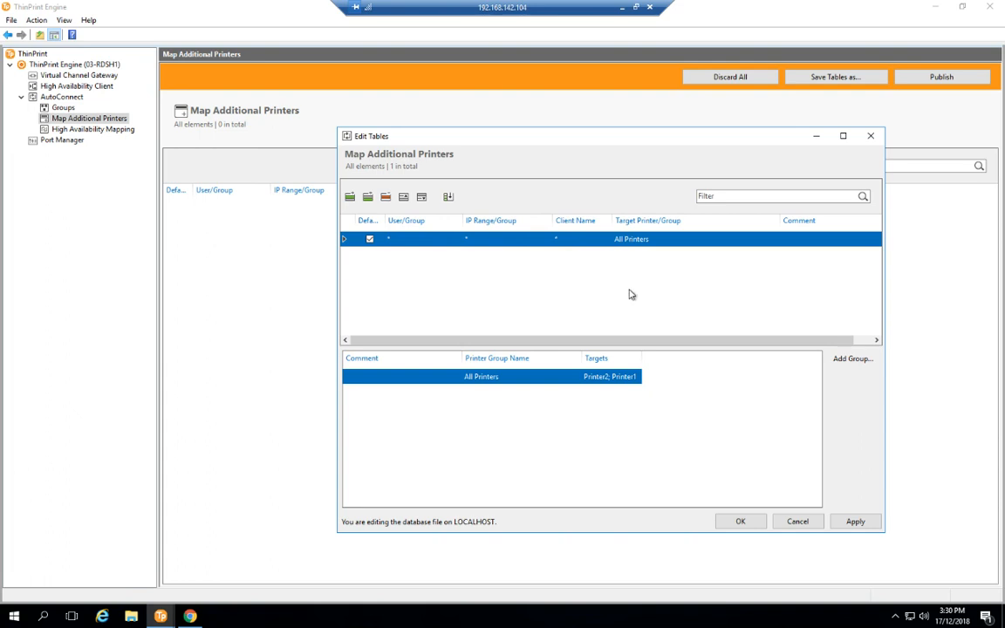
mouse_move(499, 269)
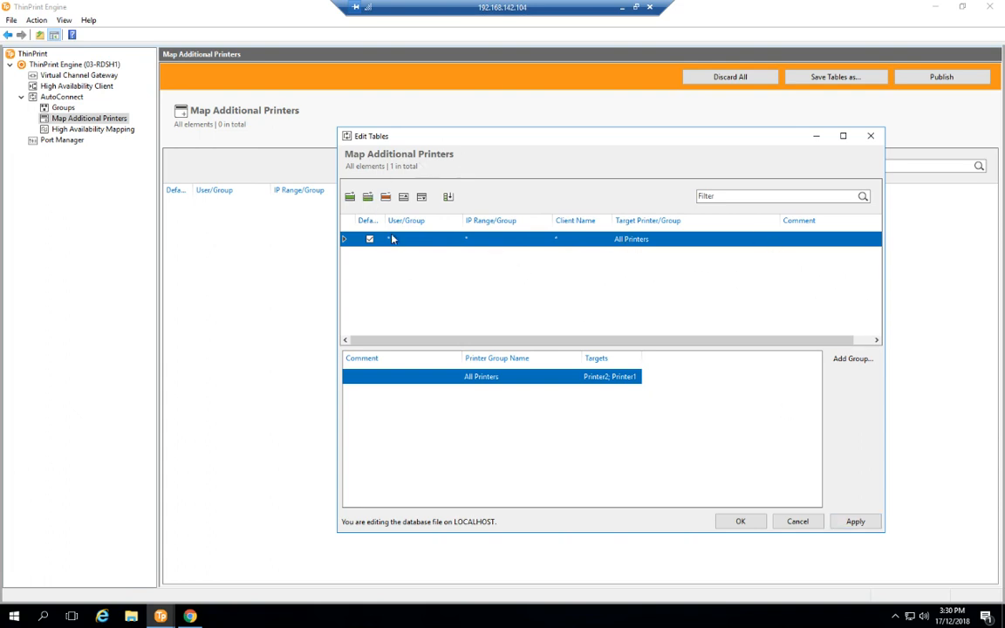
mouse_move(865, 509)
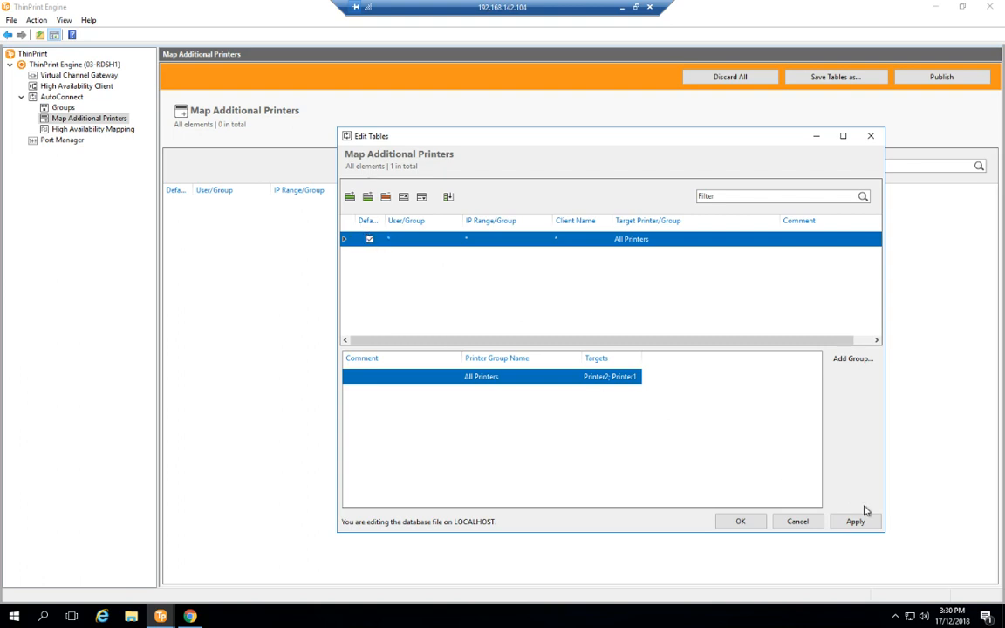
left_click(854, 520)
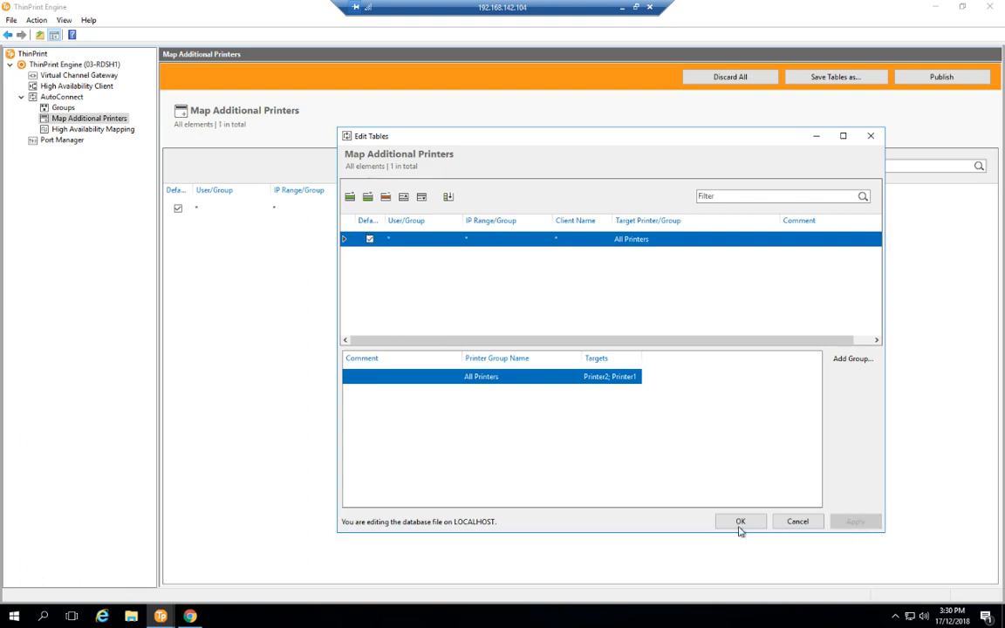
Close the table editor and show the Map Additional Printers rule list.
left_click(740, 520)
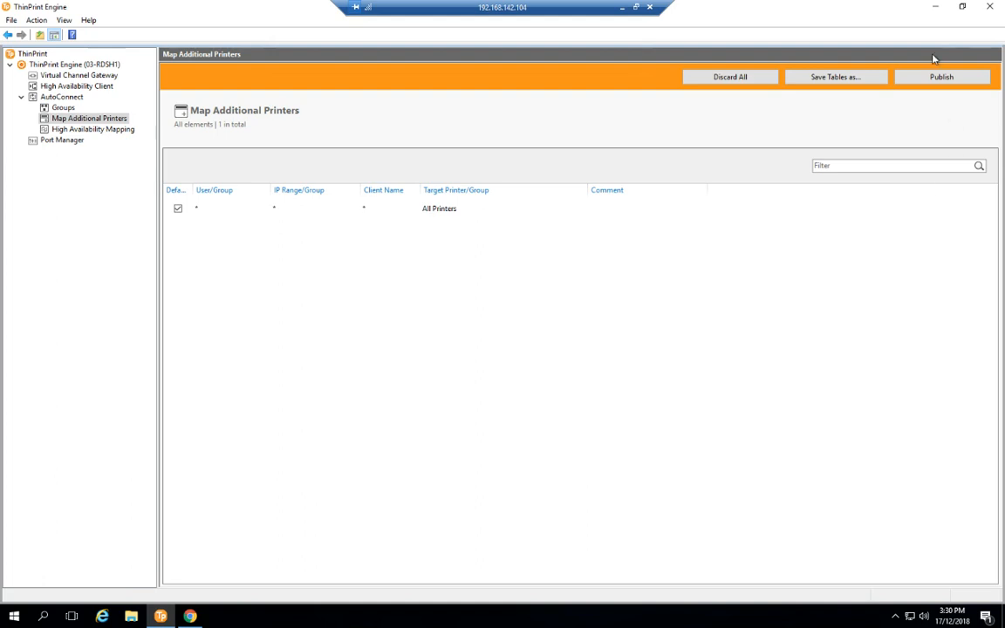
left_click(942, 76)
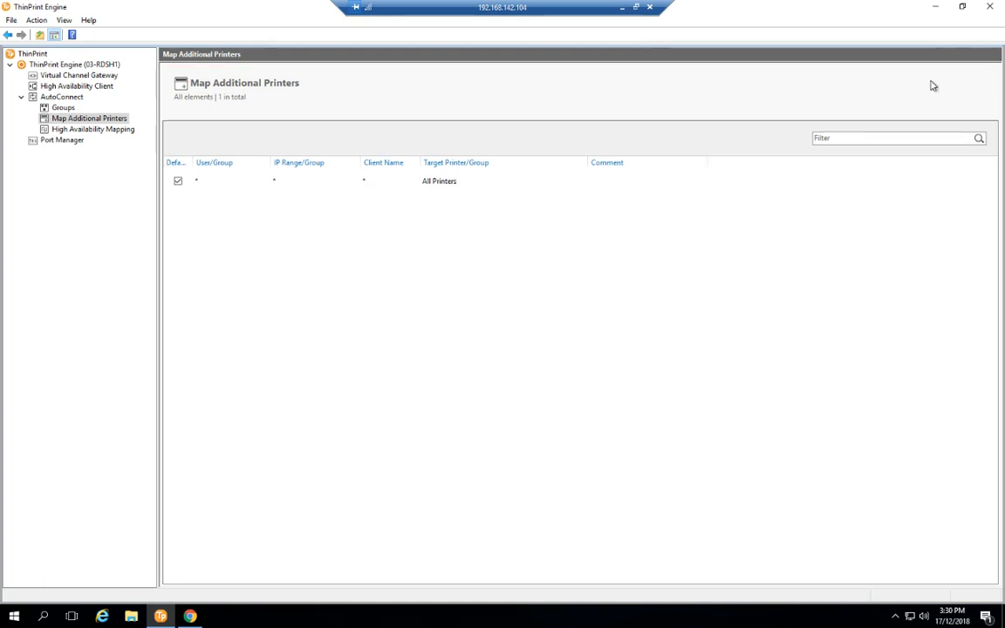
mouse_move(659, 254)
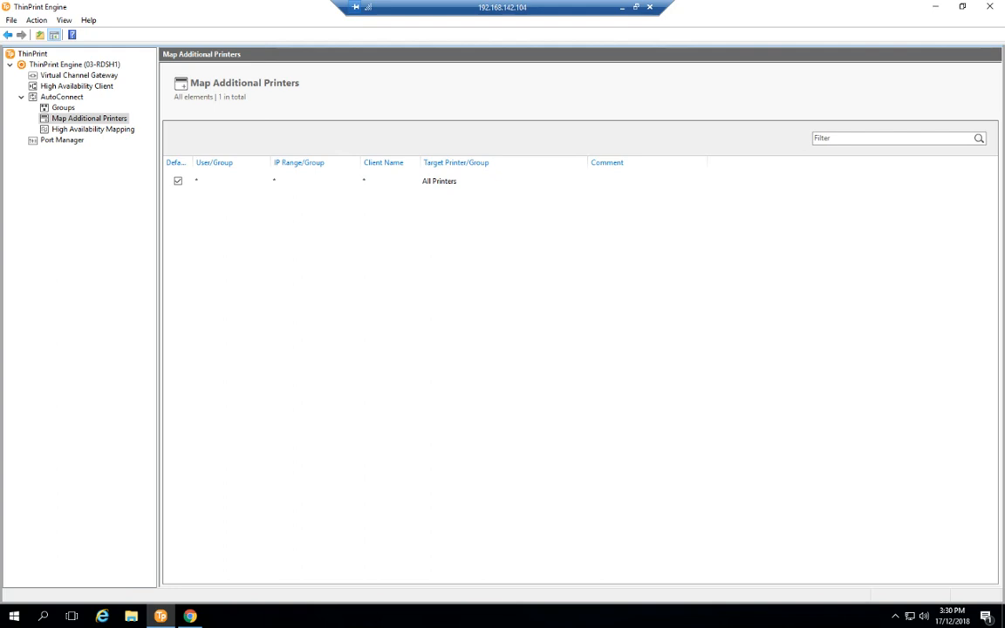
mouse_move(928, 410)
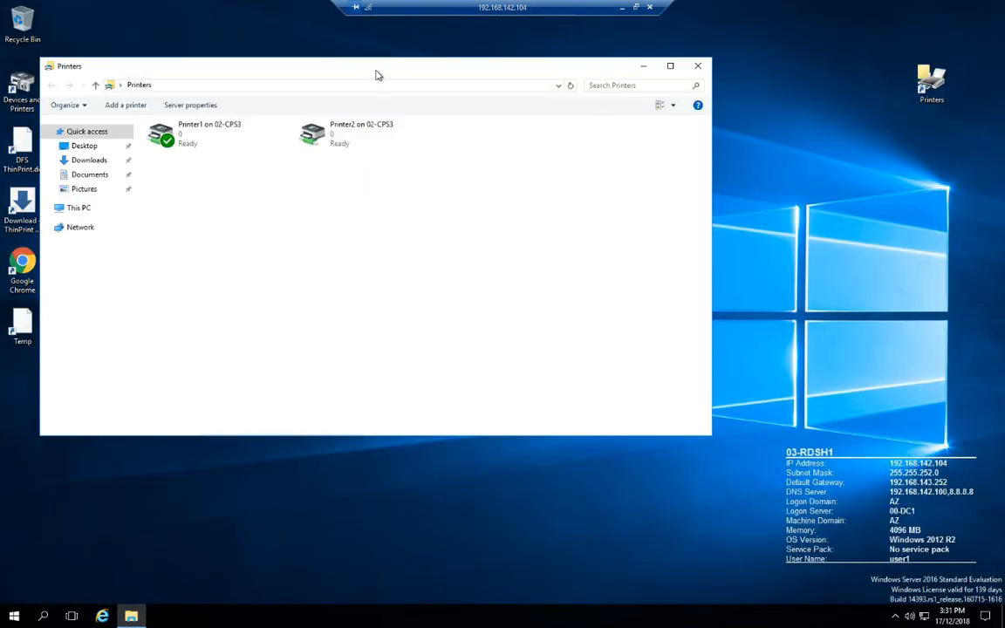
mouse_move(631, 341)
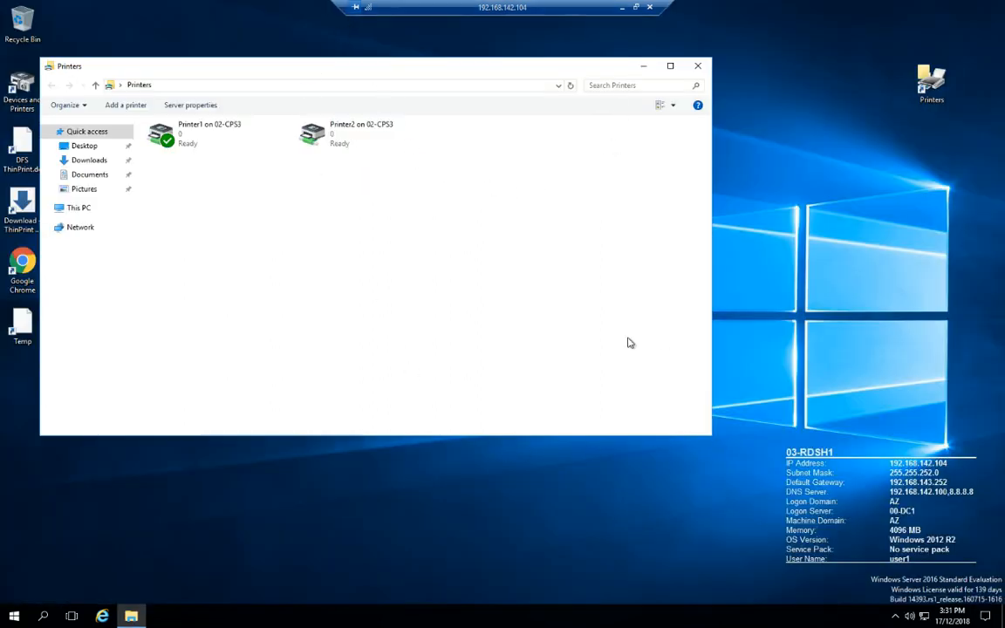
mouse_move(328, 192)
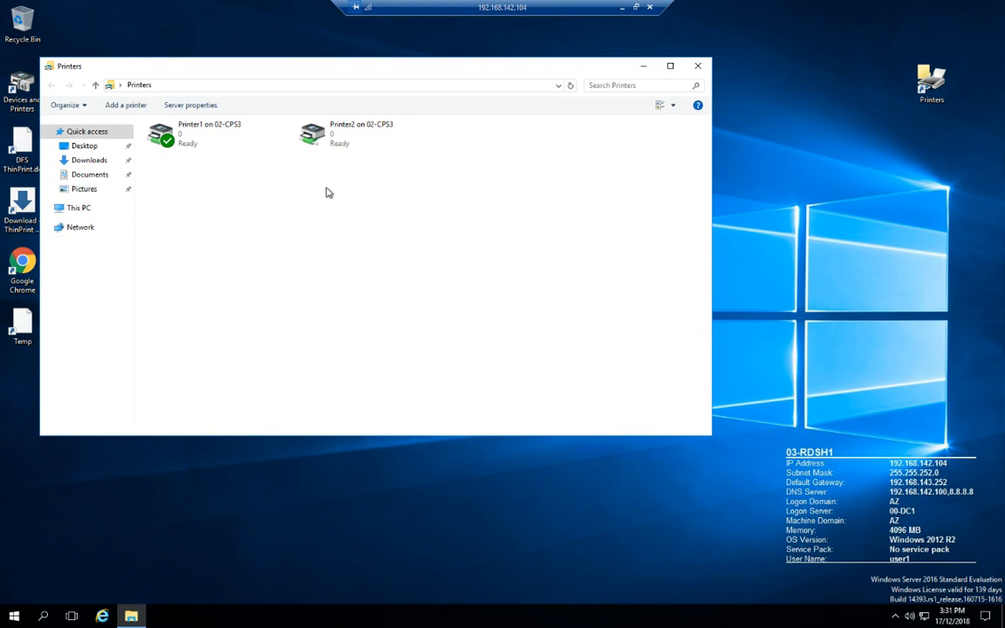
mouse_move(244, 196)
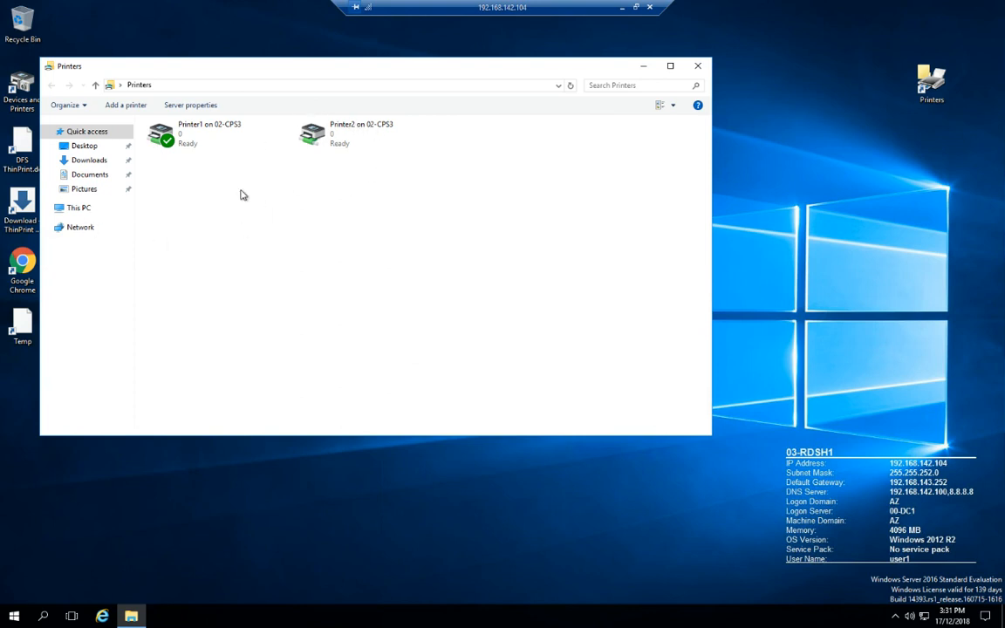
mouse_move(321, 91)
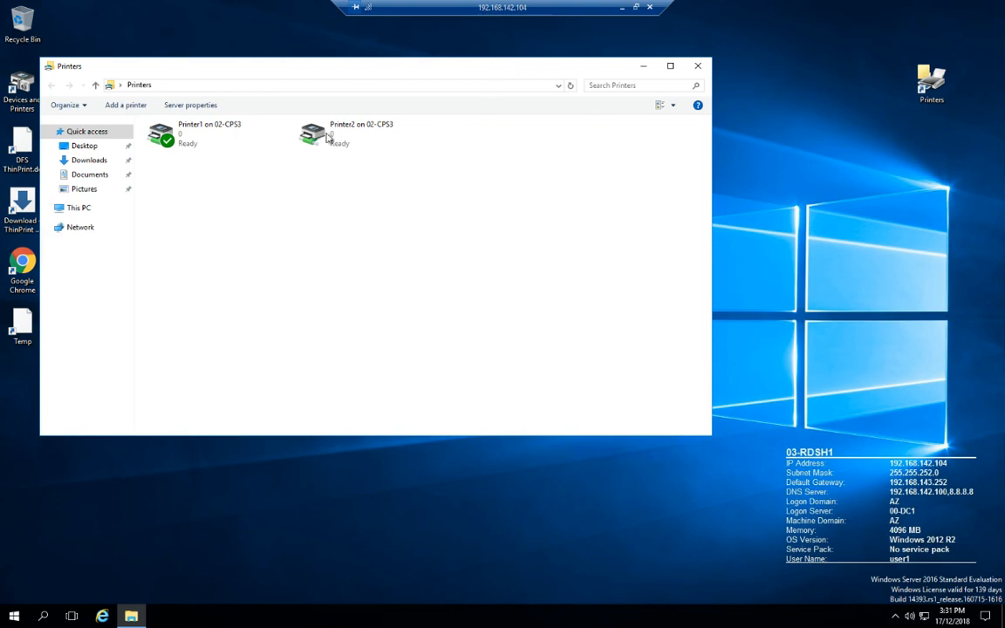
mouse_move(248, 121)
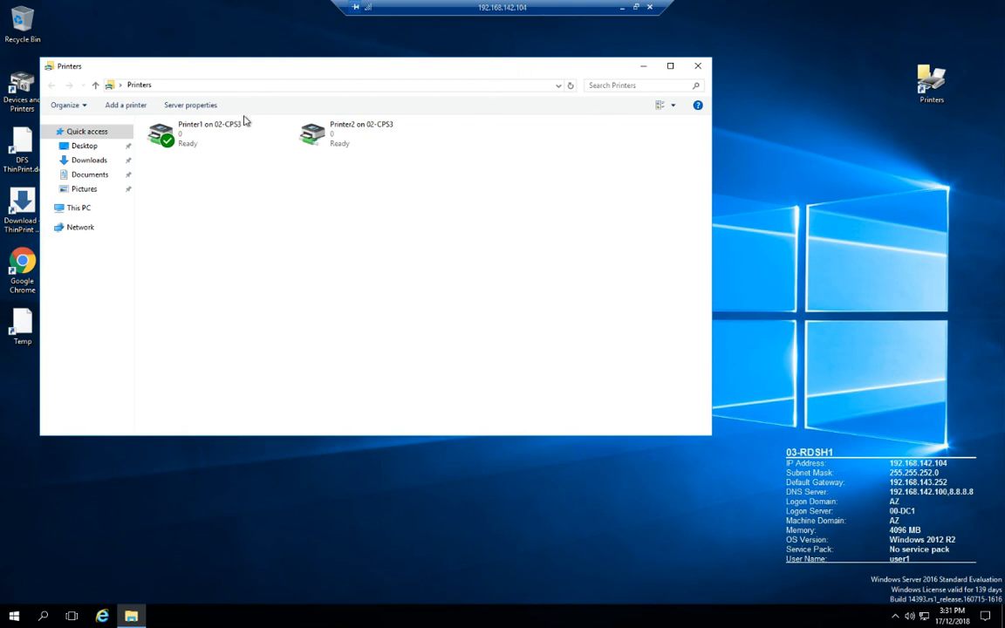
mouse_move(867, 124)
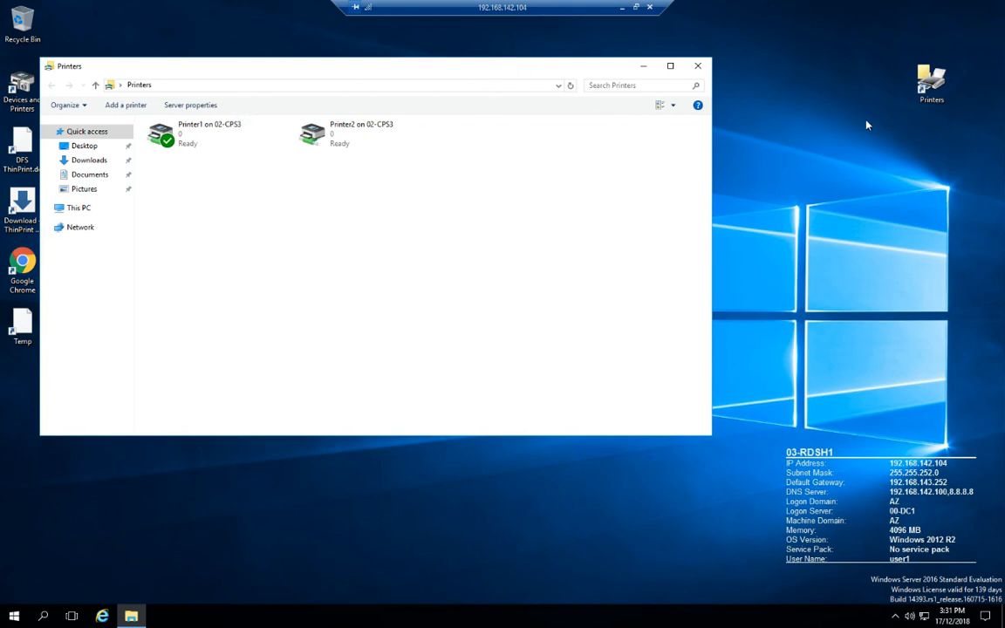
mouse_move(544, 105)
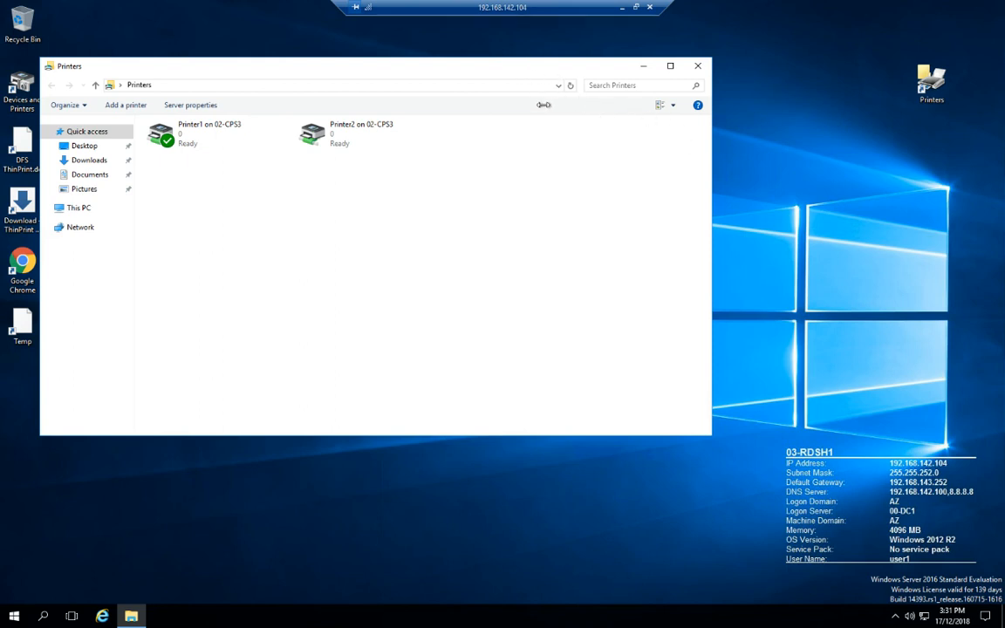
mouse_move(627, 35)
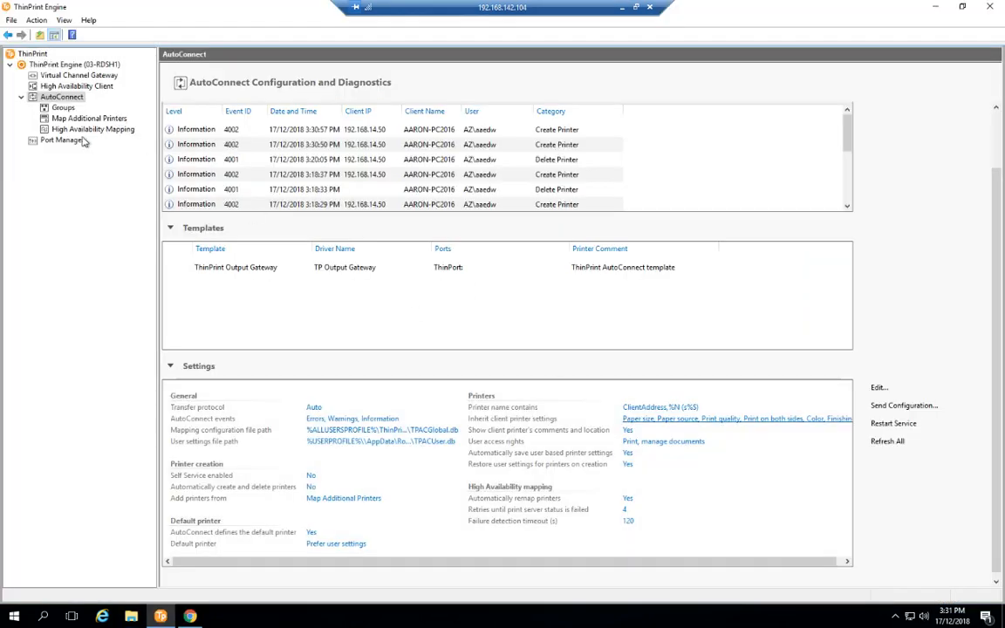
In High Availability Mapping, set print server 02-CPS3 to Maintenance status.
left_click(93, 129)
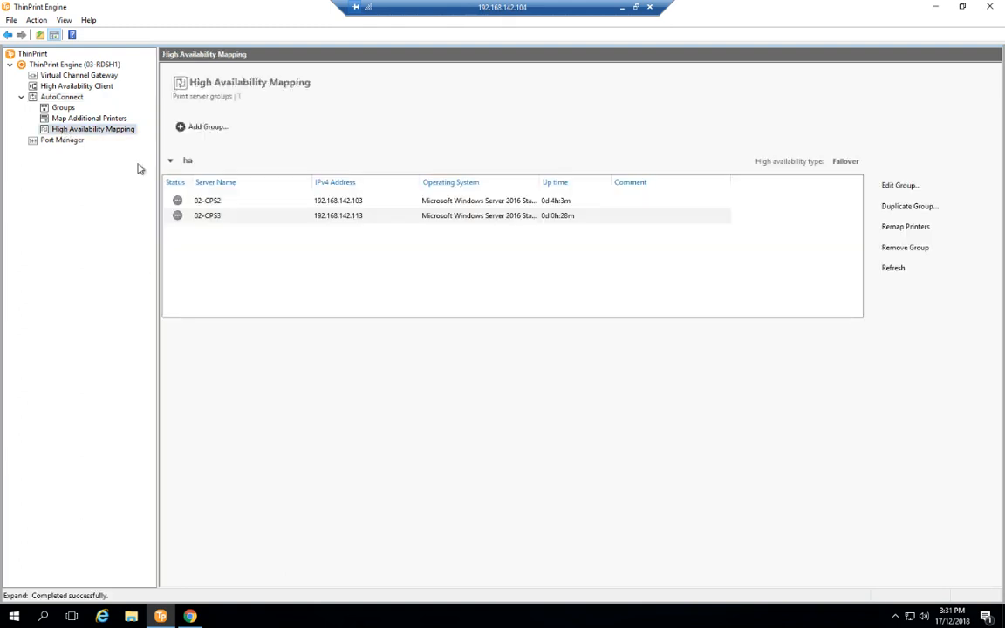
mouse_move(91, 234)
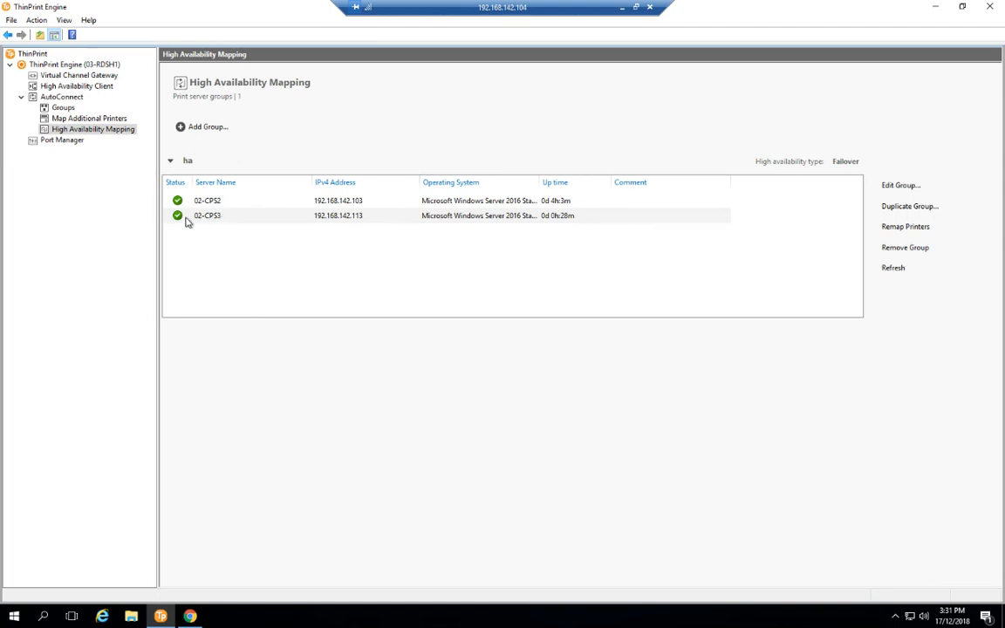
left_click(206, 216)
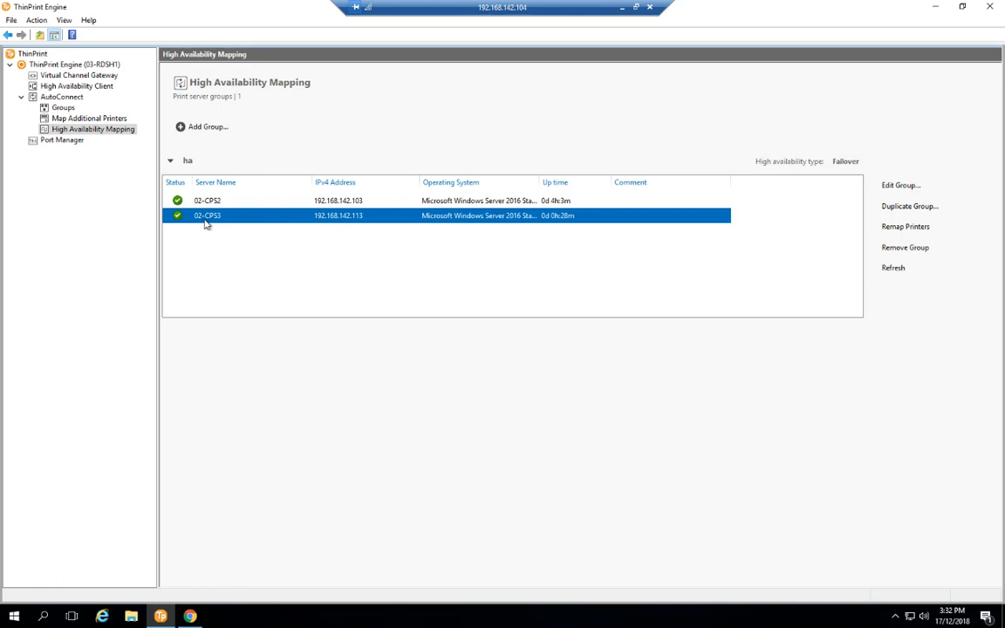
mouse_move(50, 377)
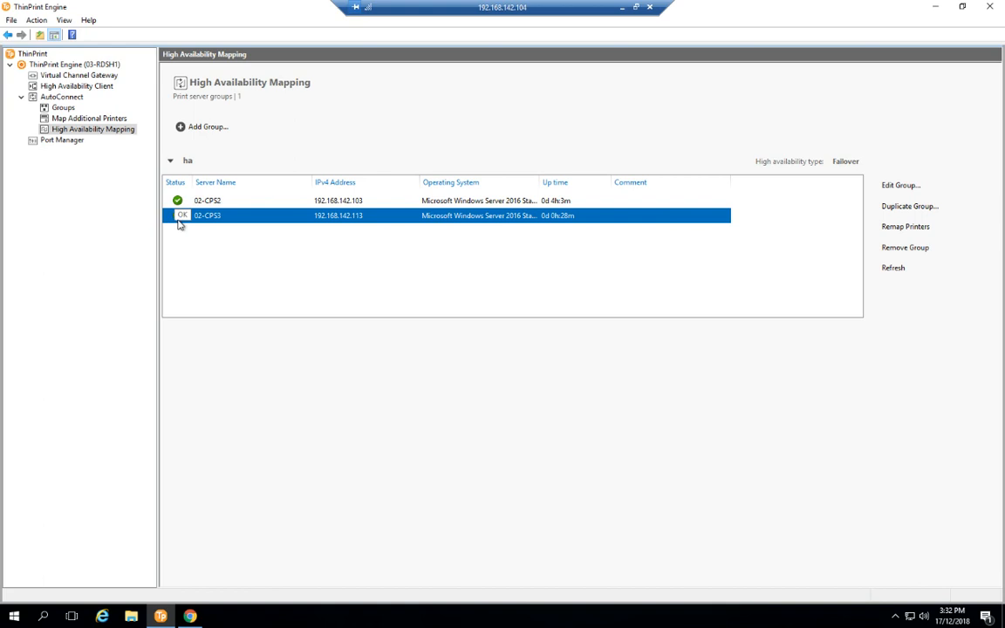
right_click(206, 216)
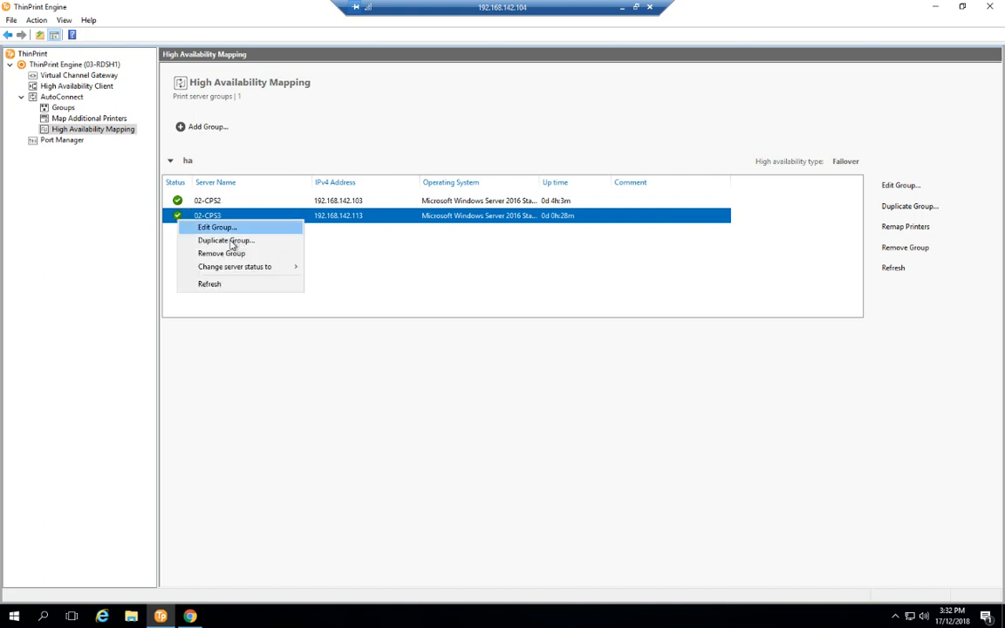
mouse_move(233, 265)
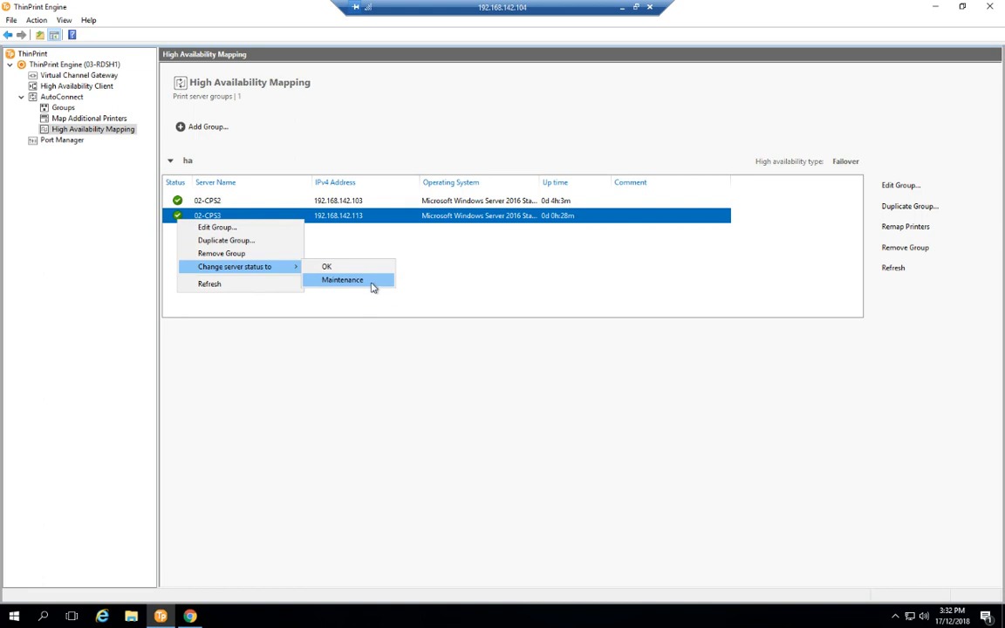
left_click(341, 279)
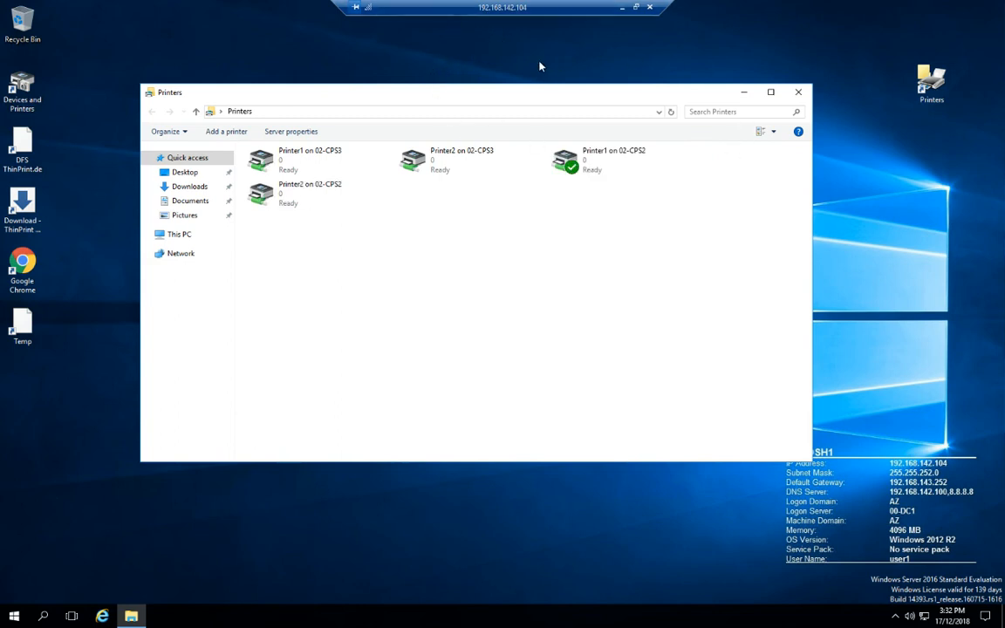
mouse_move(861, 359)
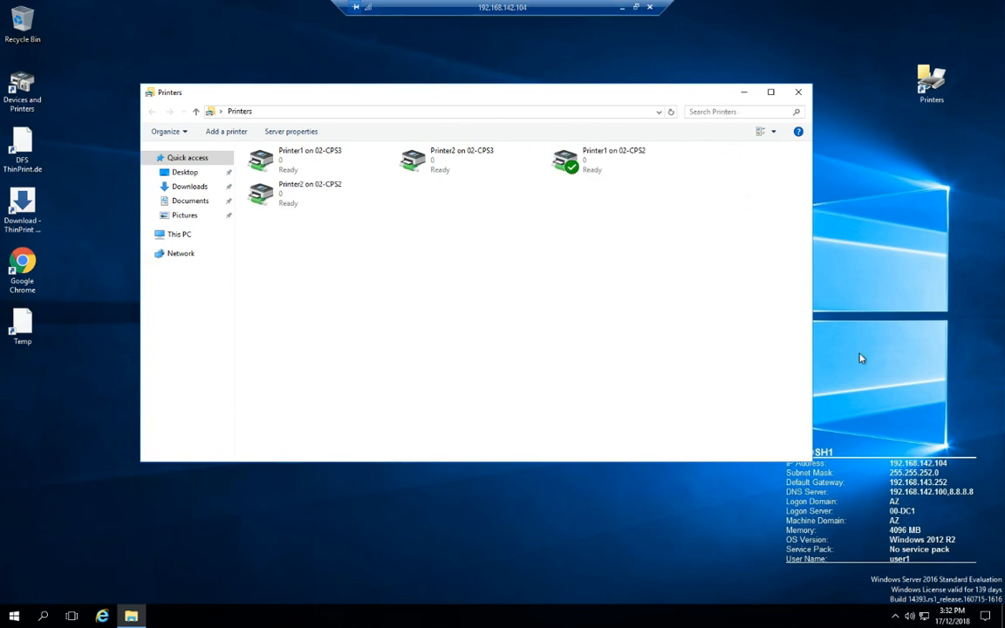
mouse_move(405, 185)
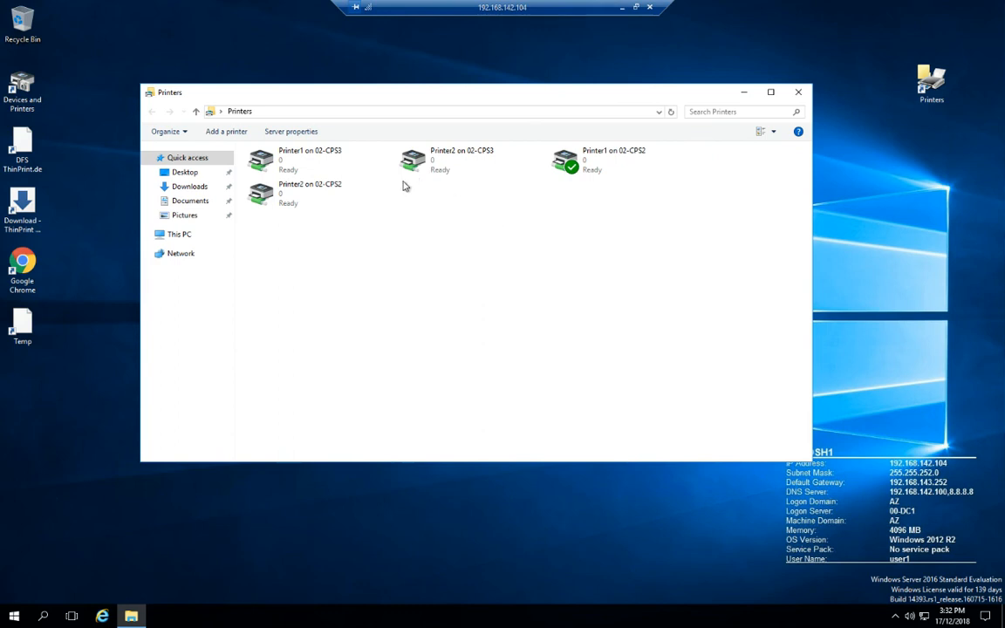
mouse_move(673, 288)
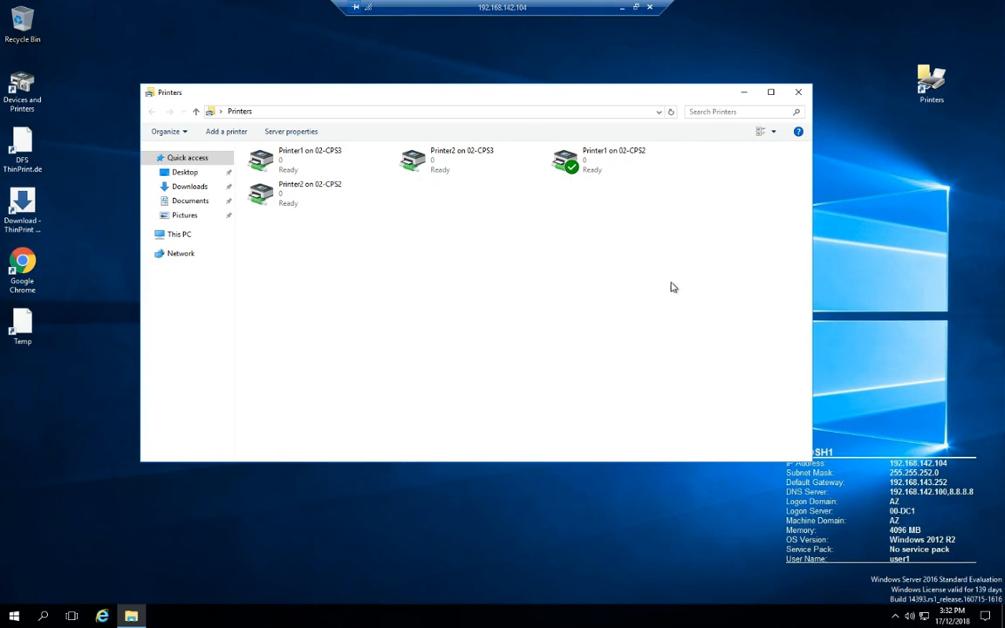
mouse_move(367, 241)
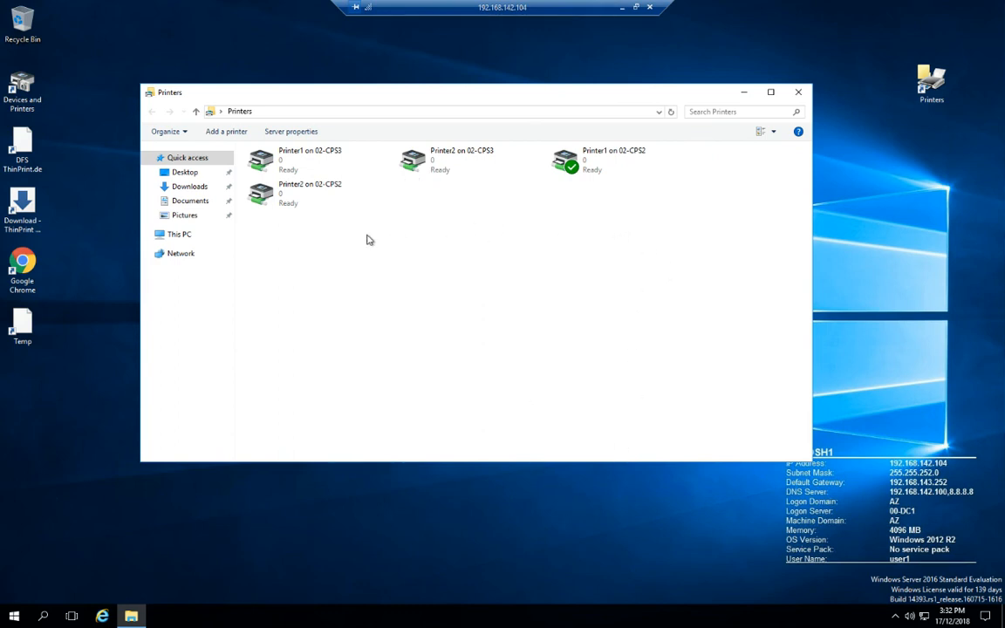
mouse_move(377, 214)
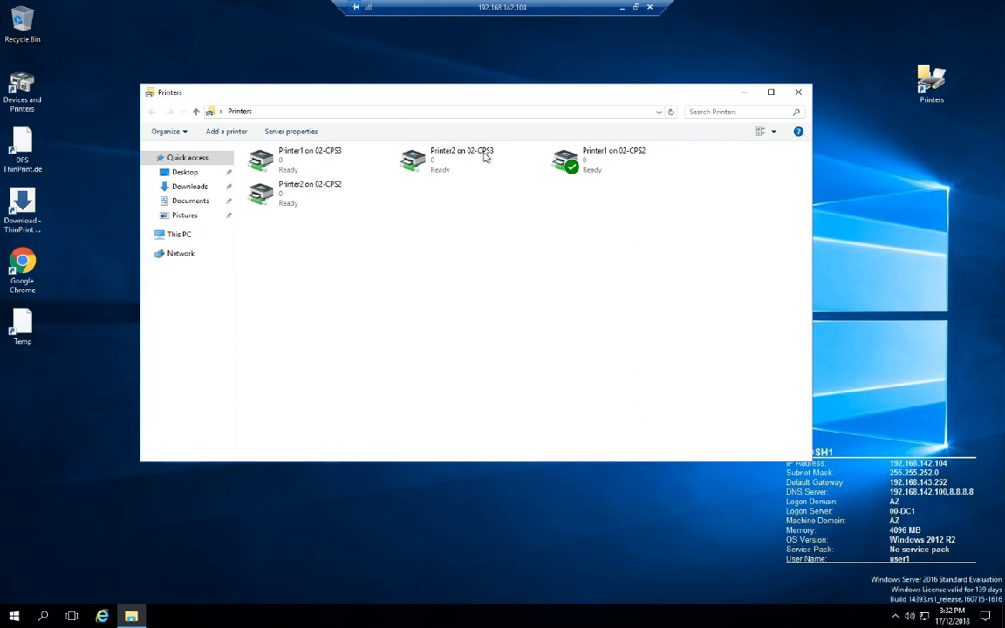
mouse_move(429, 317)
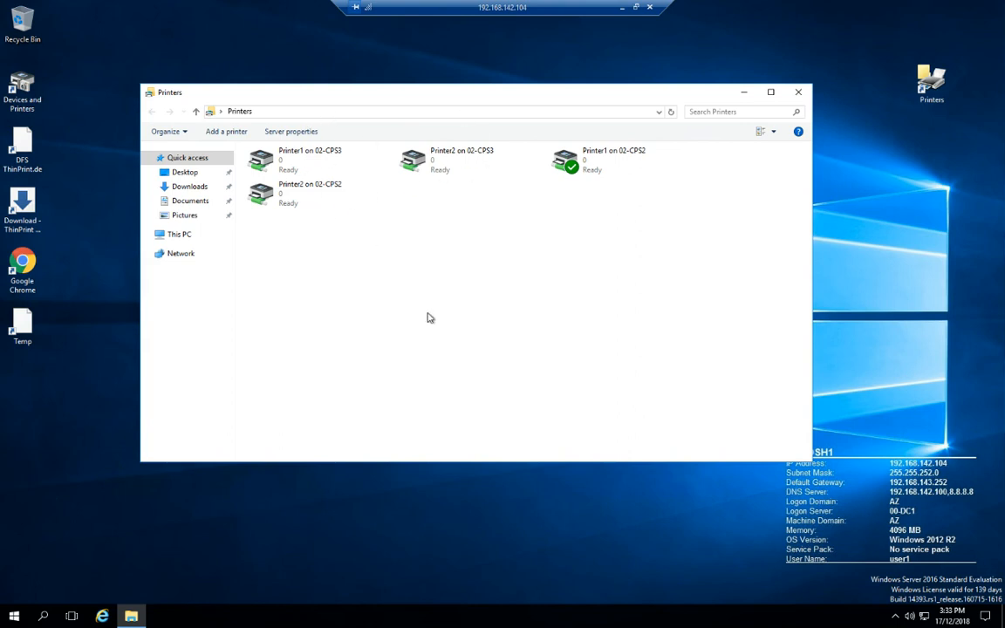